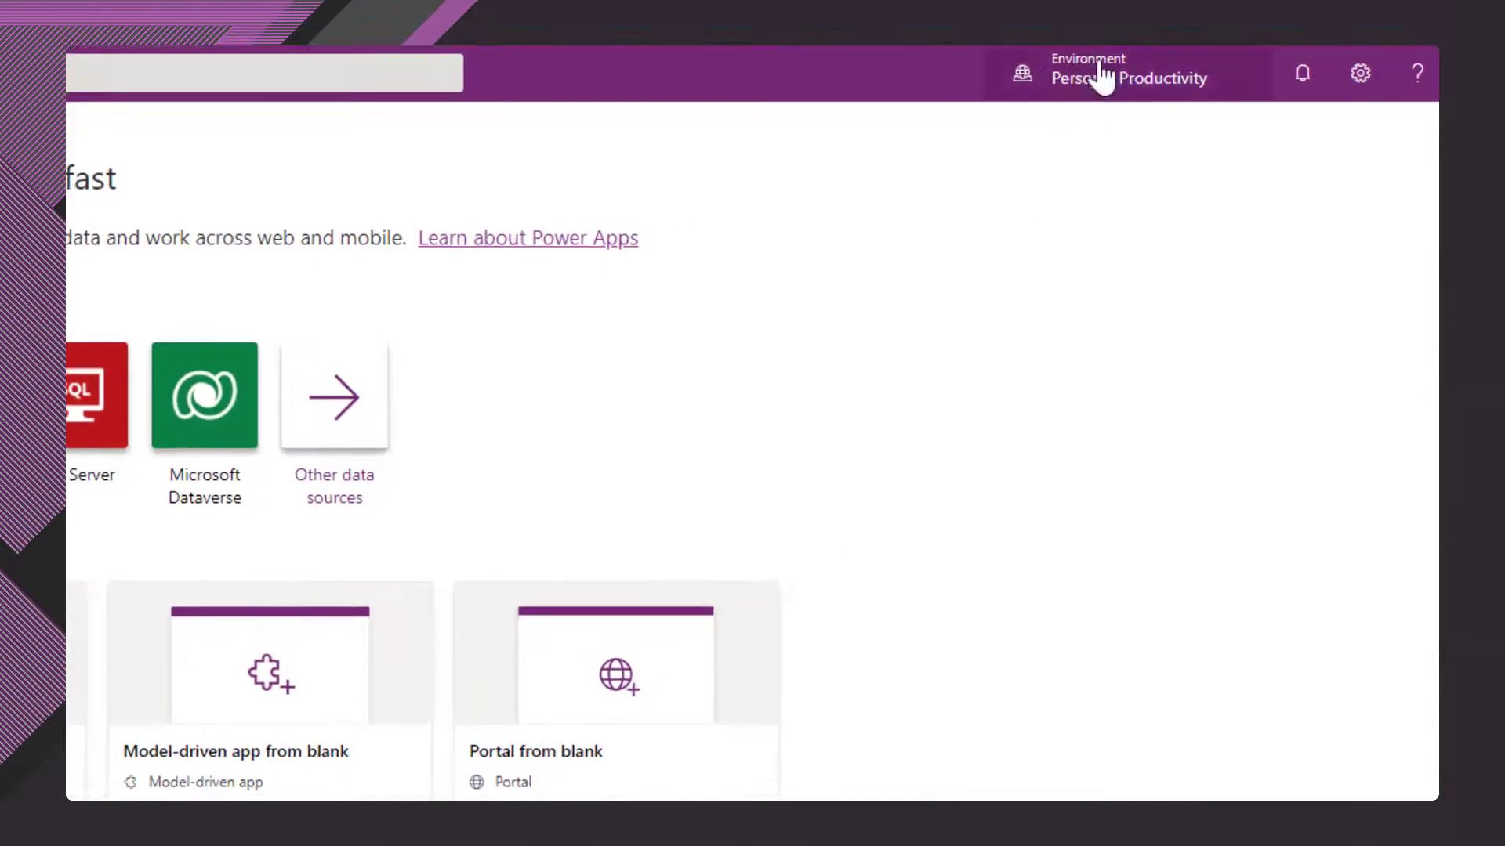
- Switch Power Apps to Development A and open its Solutions list, showing Customers Phase 1
click(1128, 72)
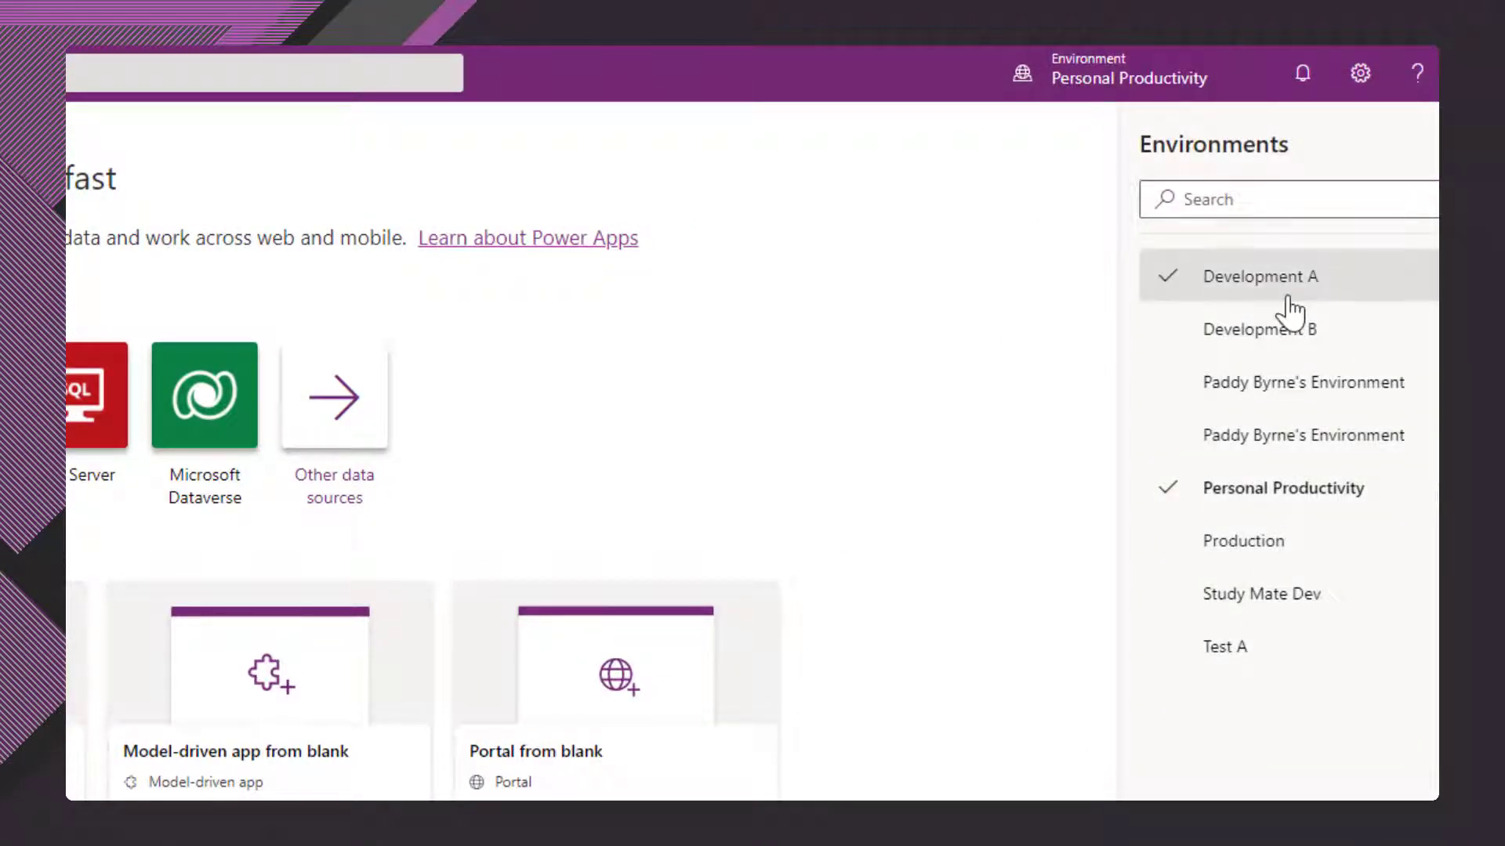
click(1260, 276)
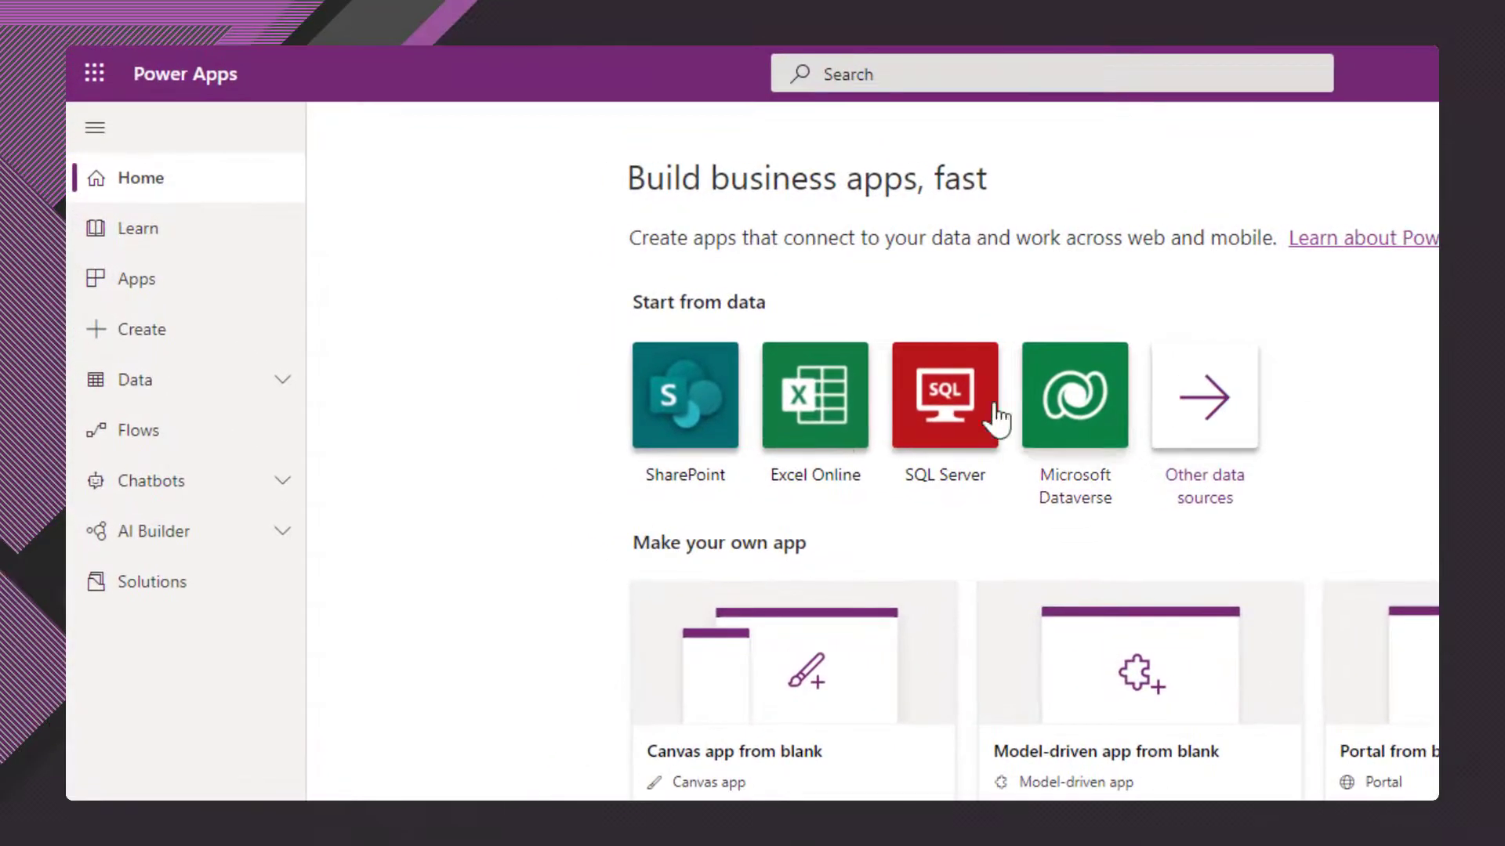
click(151, 582)
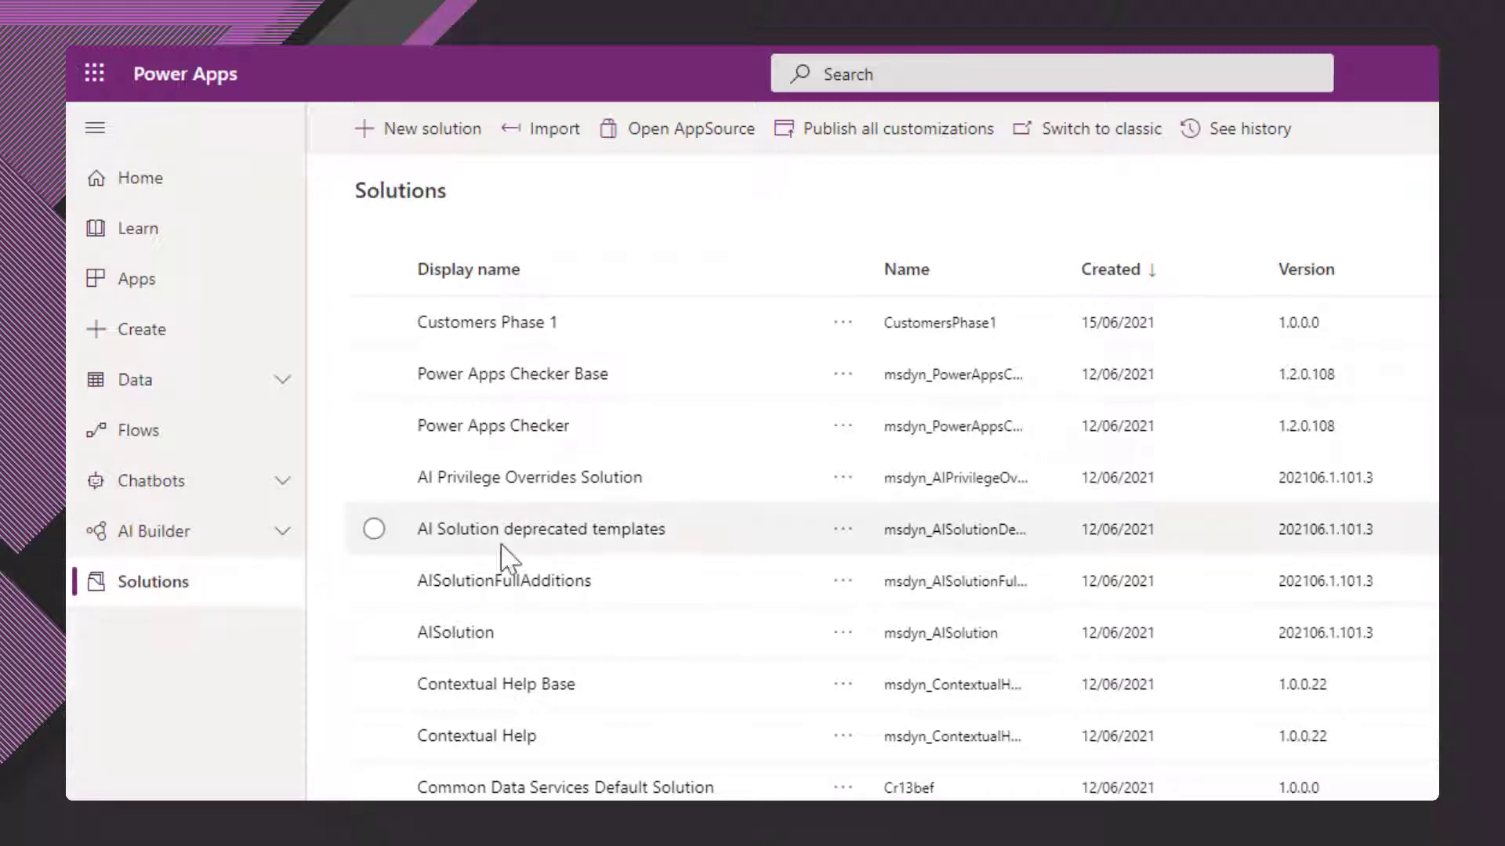
- Start exporting Customers Phase 1 and publish all its pending changes
click(843, 322)
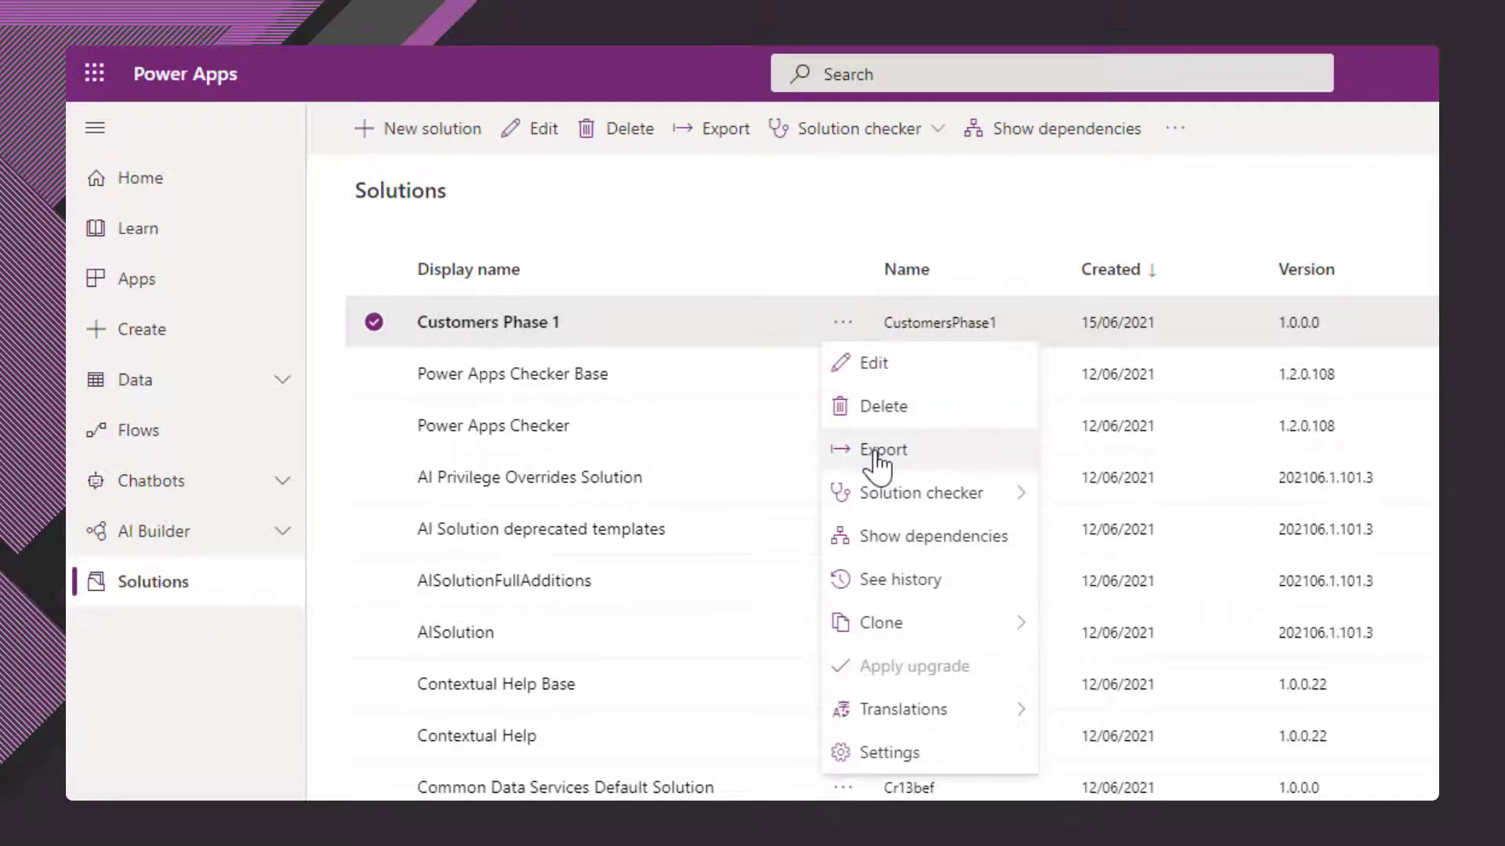
click(882, 449)
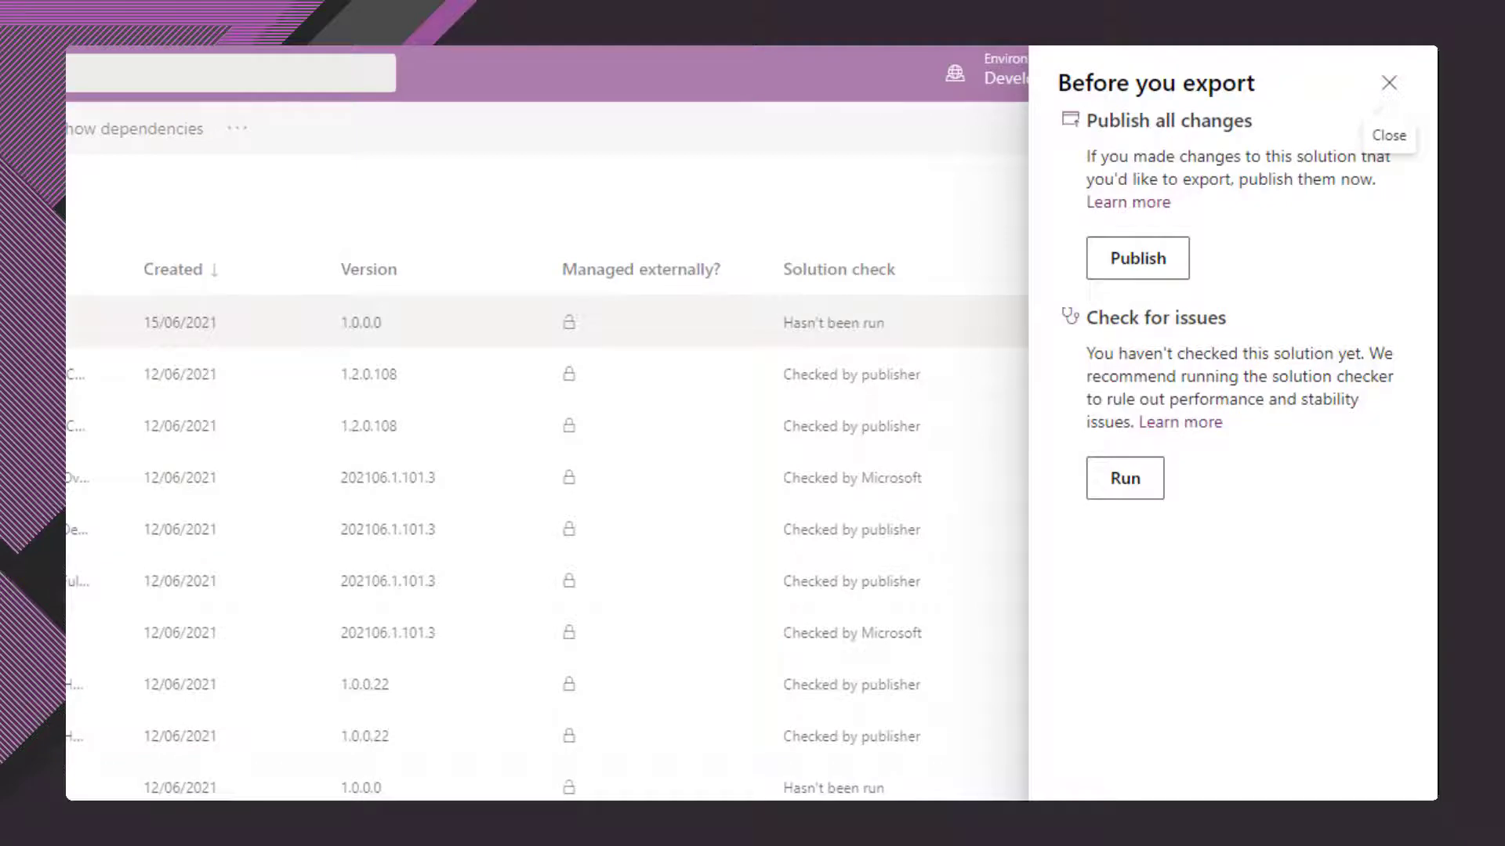
mouse_move(1137, 278)
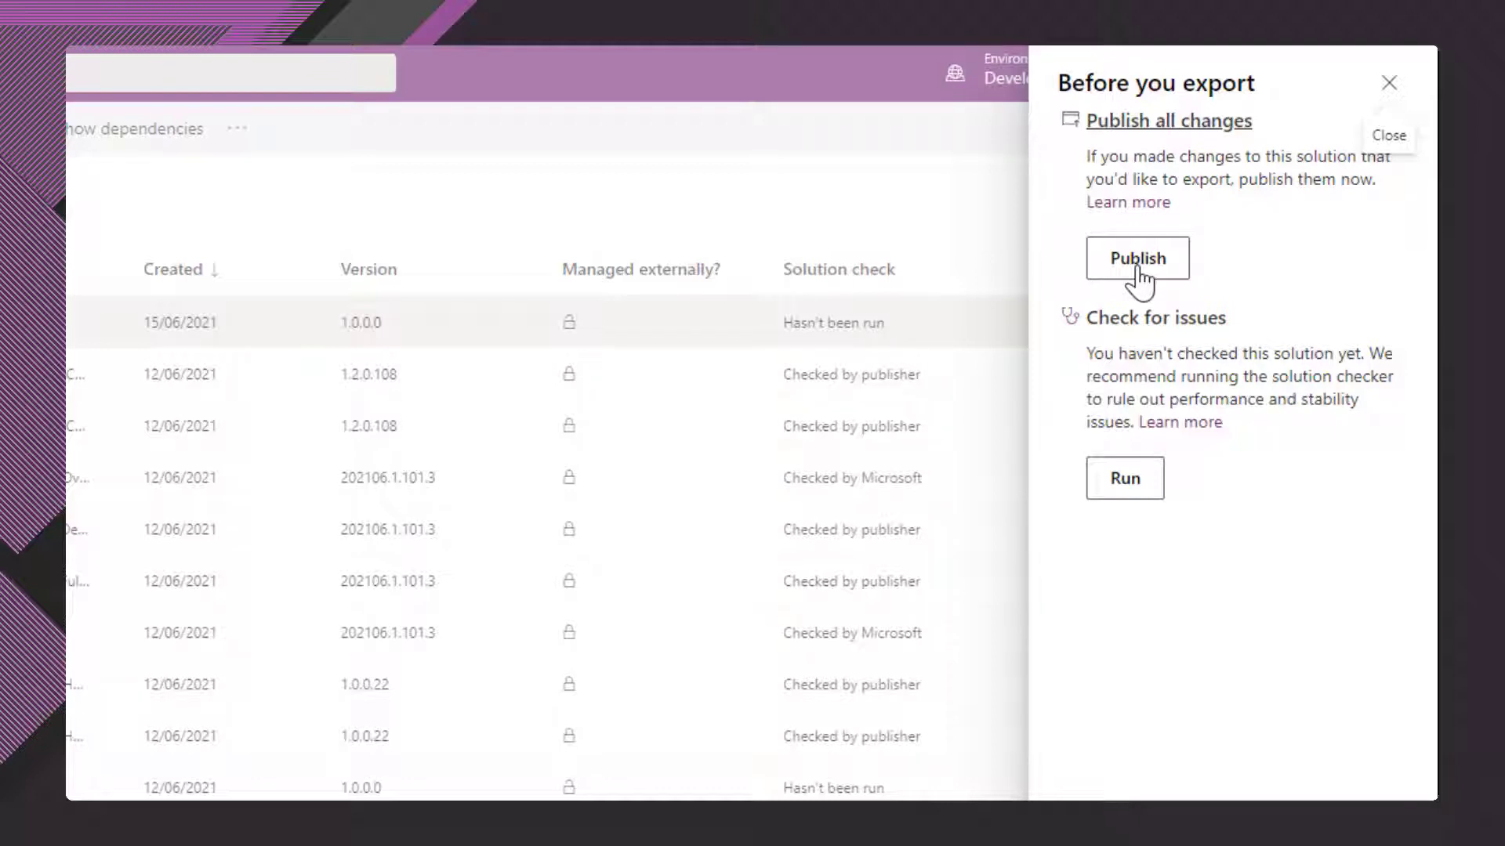
click(1137, 257)
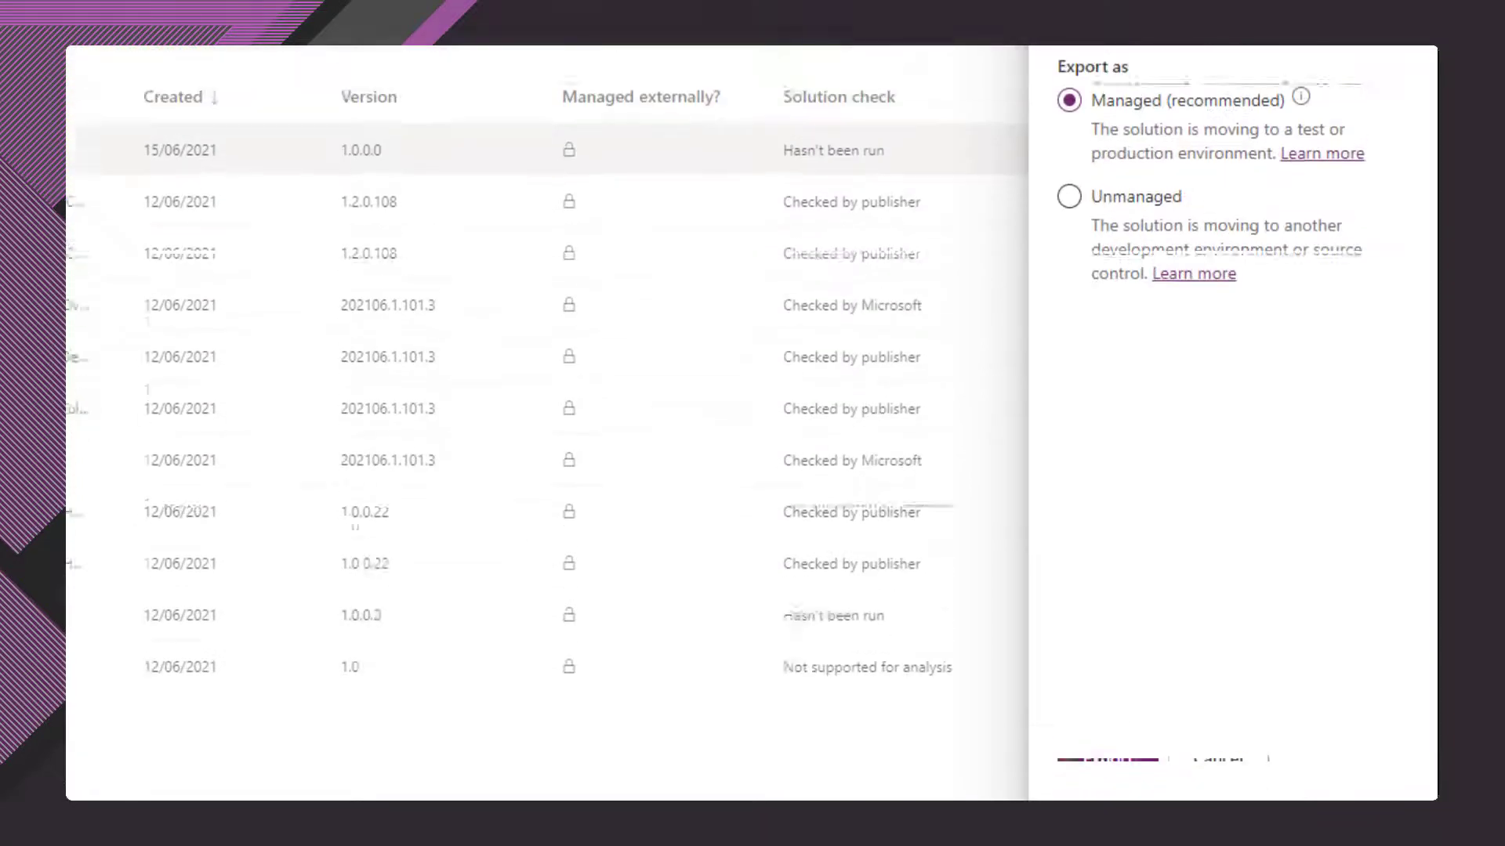
- Export Customers Phase 1 as an Unmanaged solution with version 1.0.0.1
text(1.0.0.1)
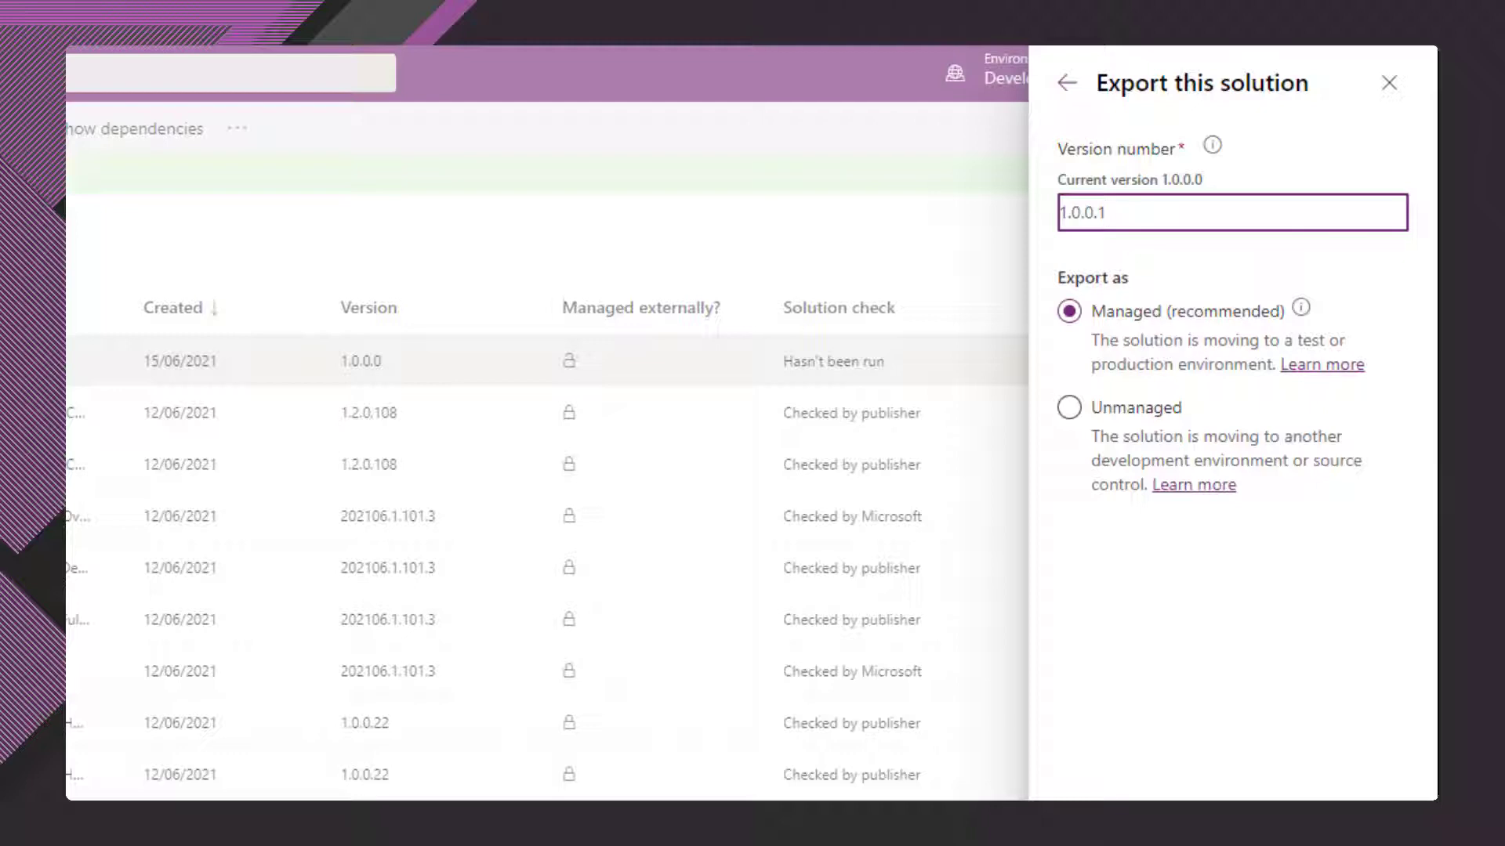
click(1068, 407)
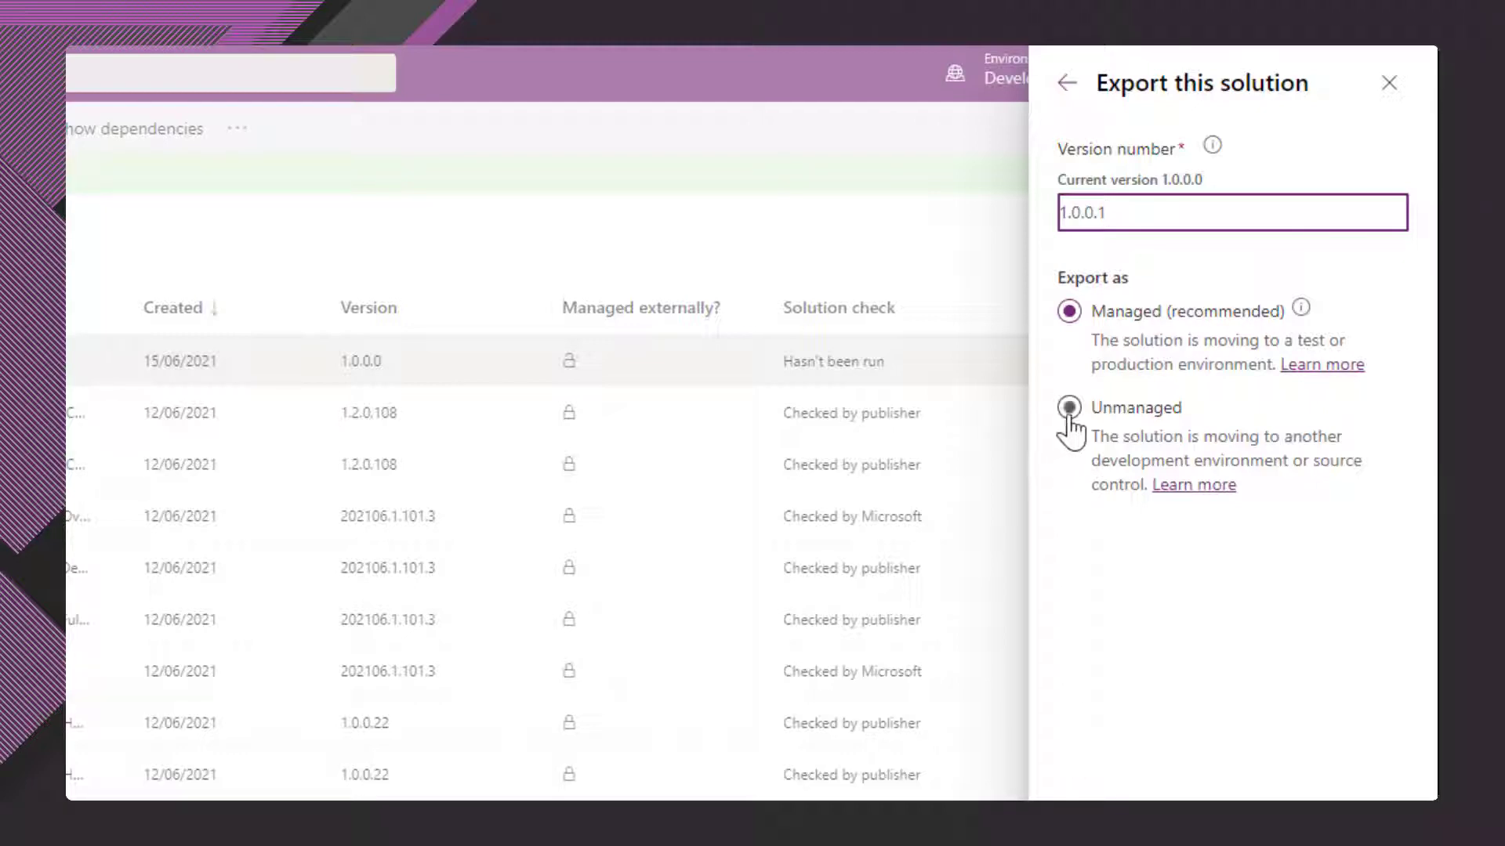
click(1068, 407)
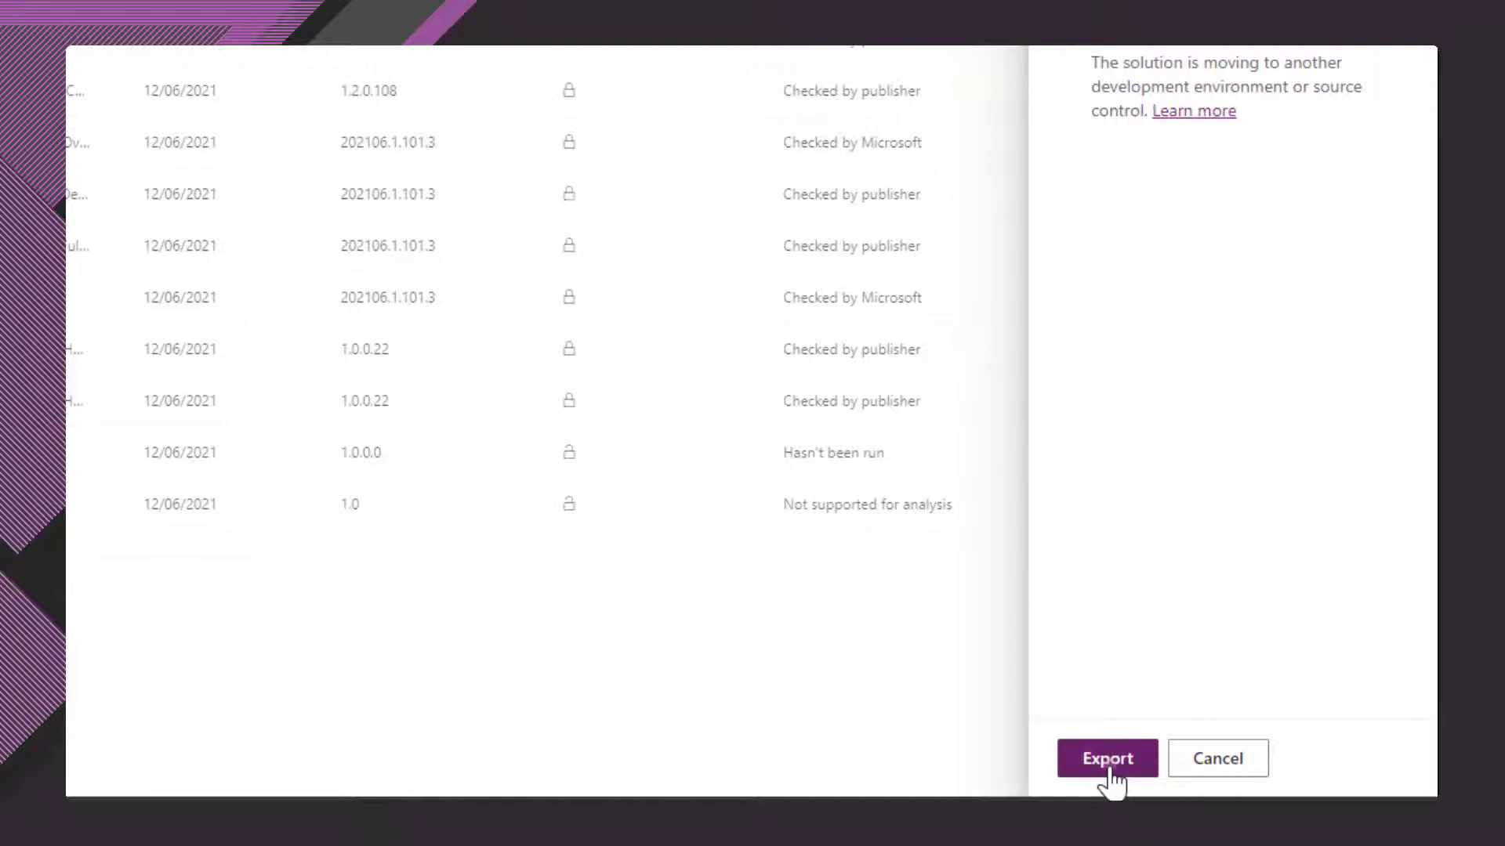
click(1105, 757)
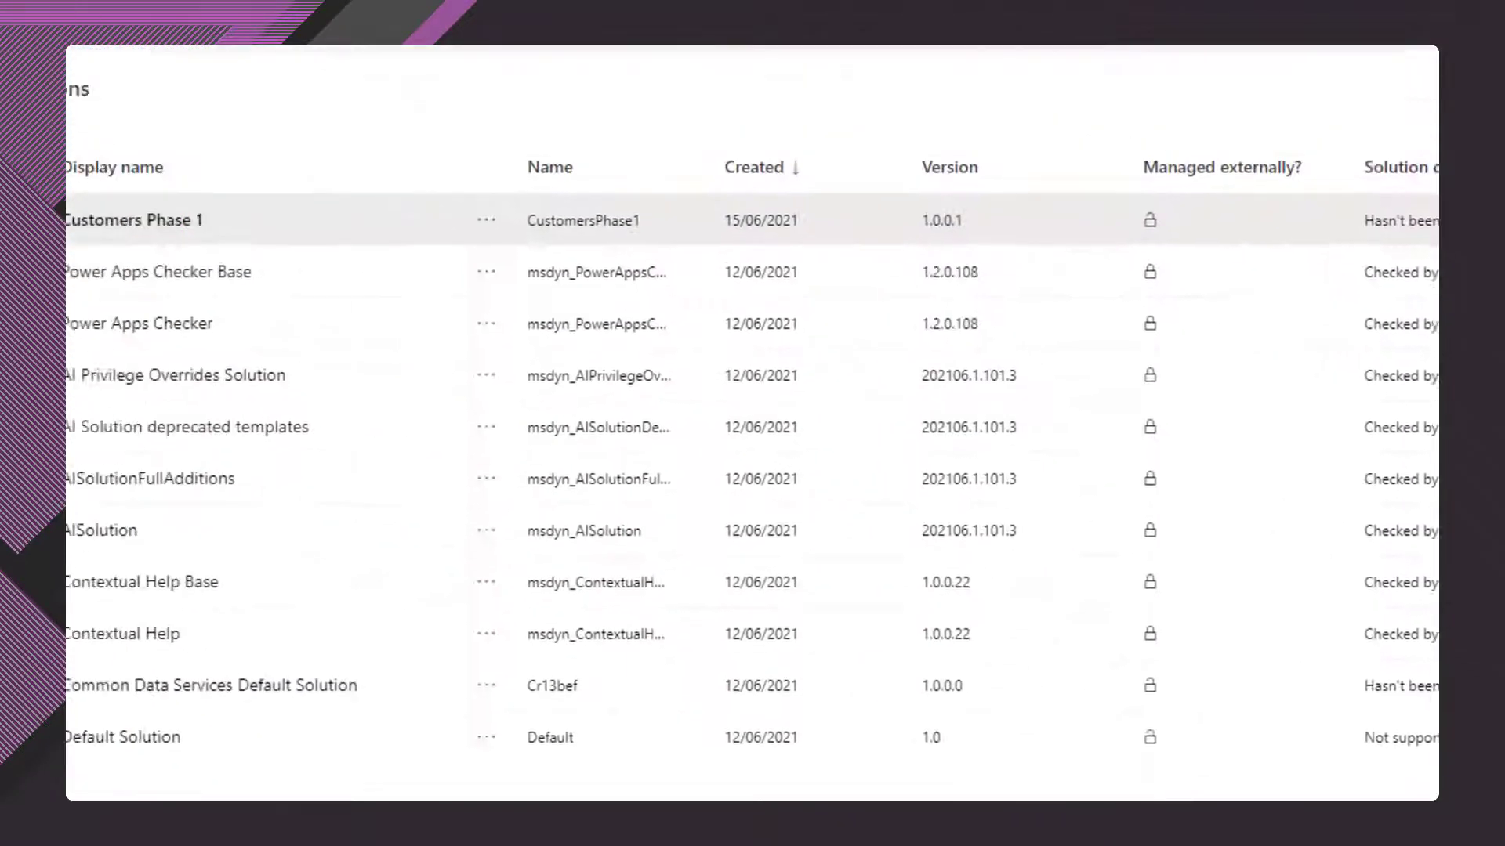
- Show CustomersPhase1_1_0_0_1.zip in its download folder, then open the environment picker
click(703, 128)
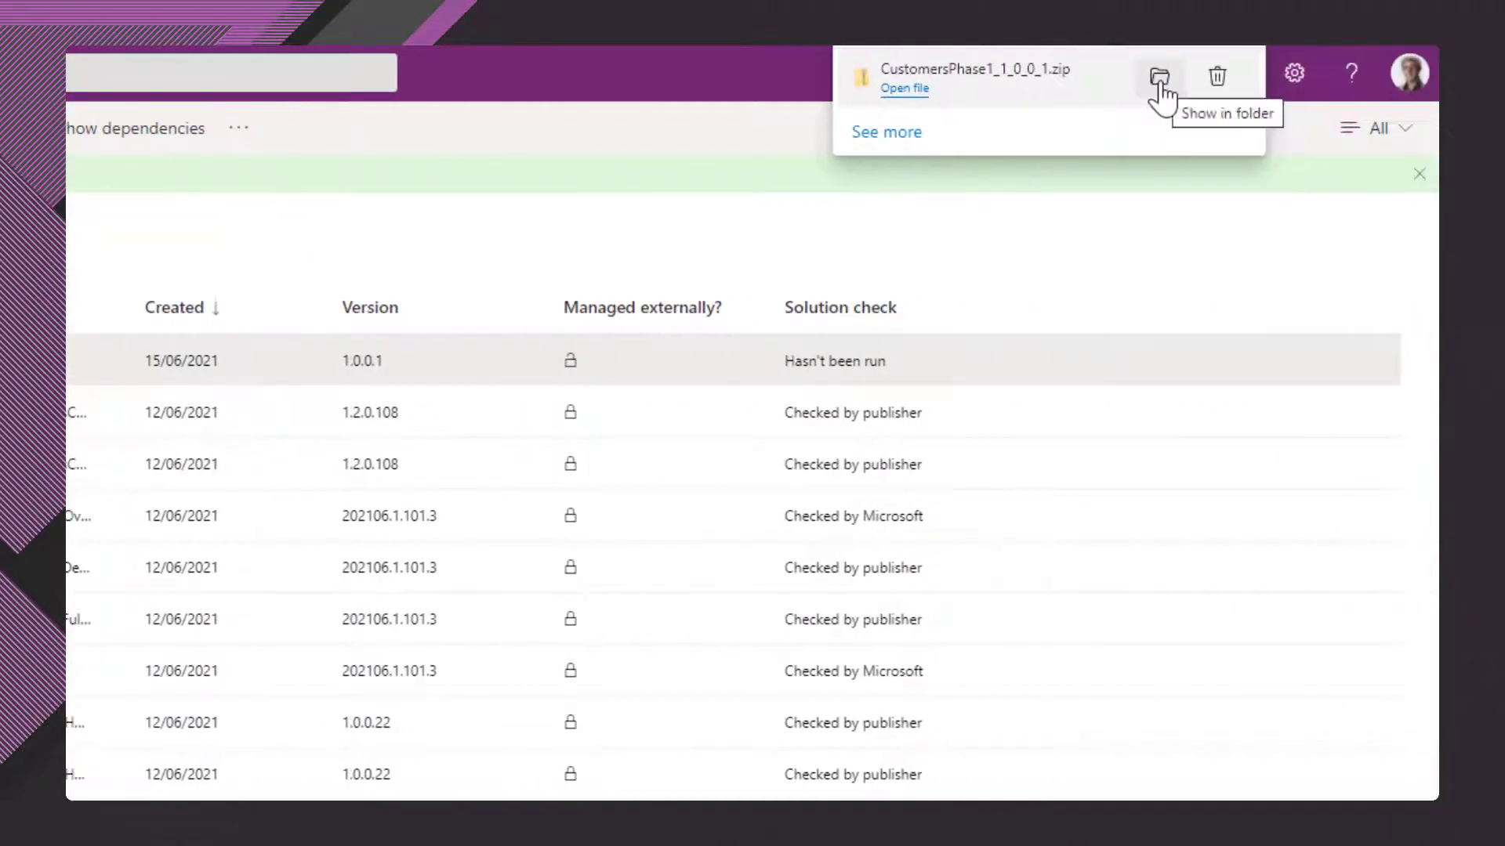
click(1160, 76)
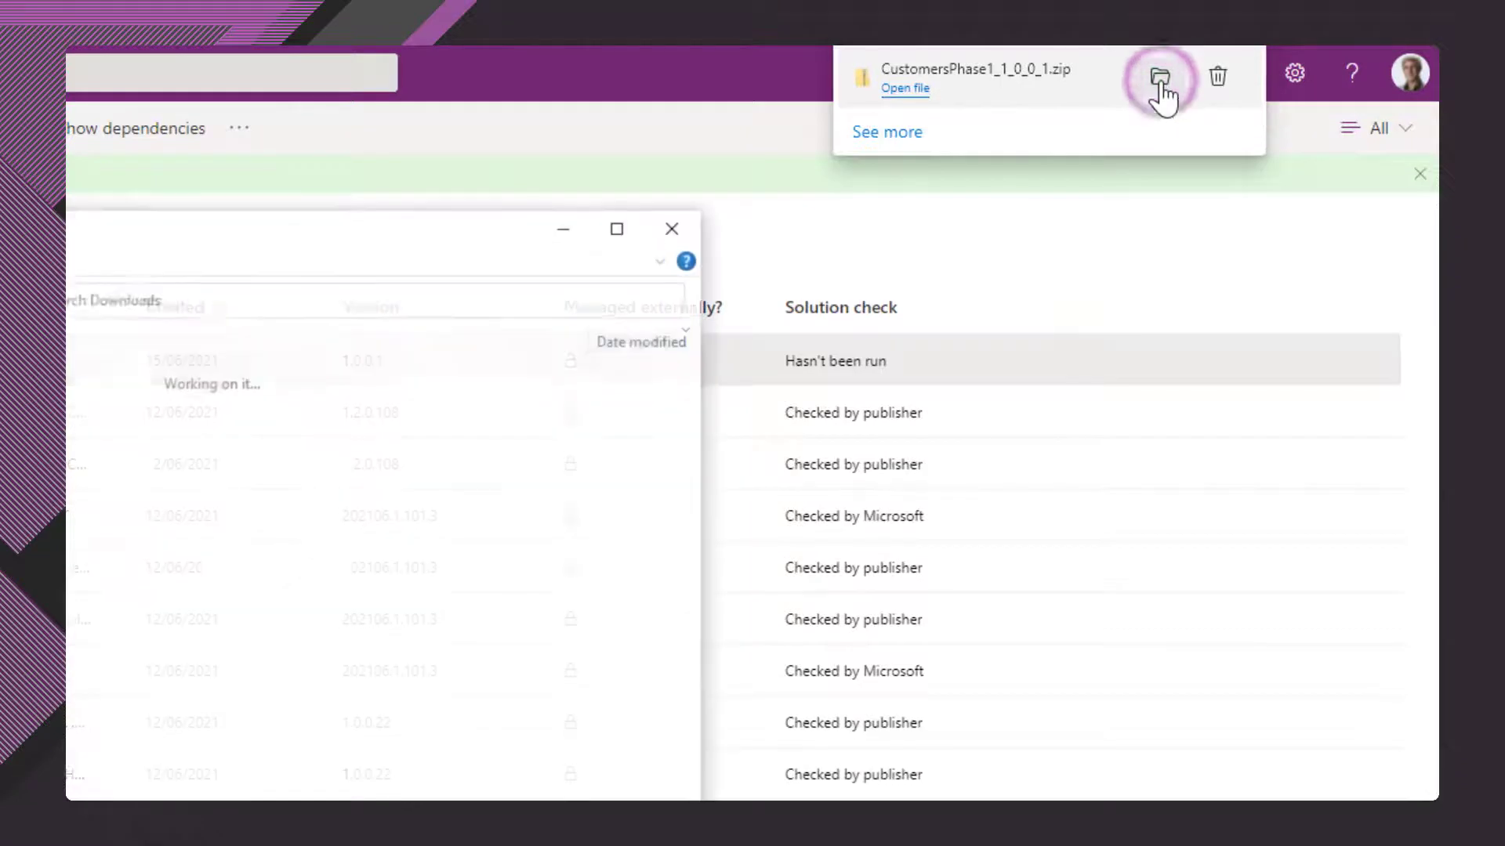
click(1163, 76)
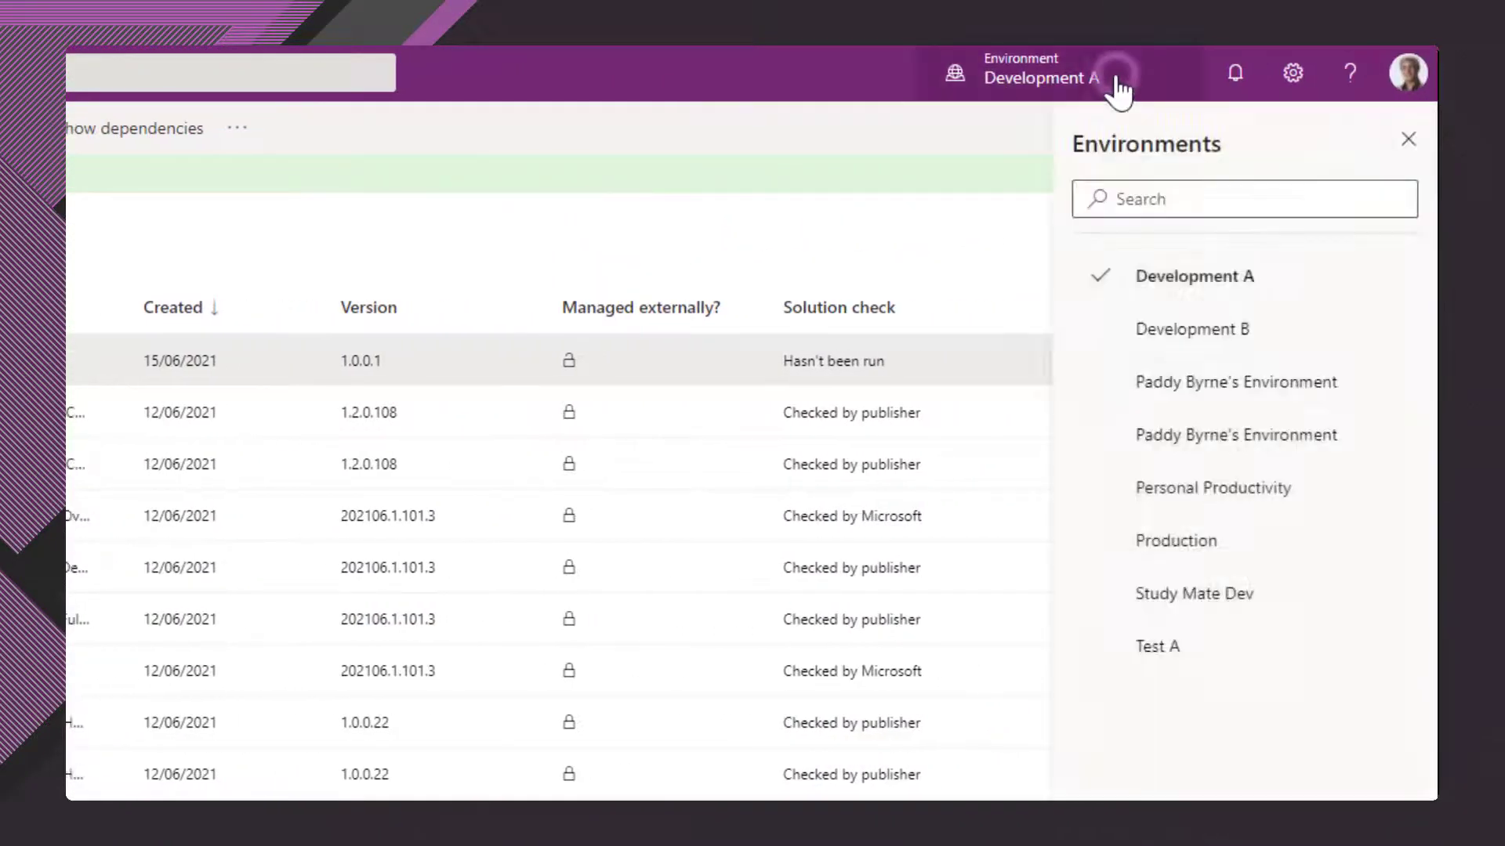
- Select Development B and open its Solutions list, where Customers Phase 1 is absent
click(1192, 329)
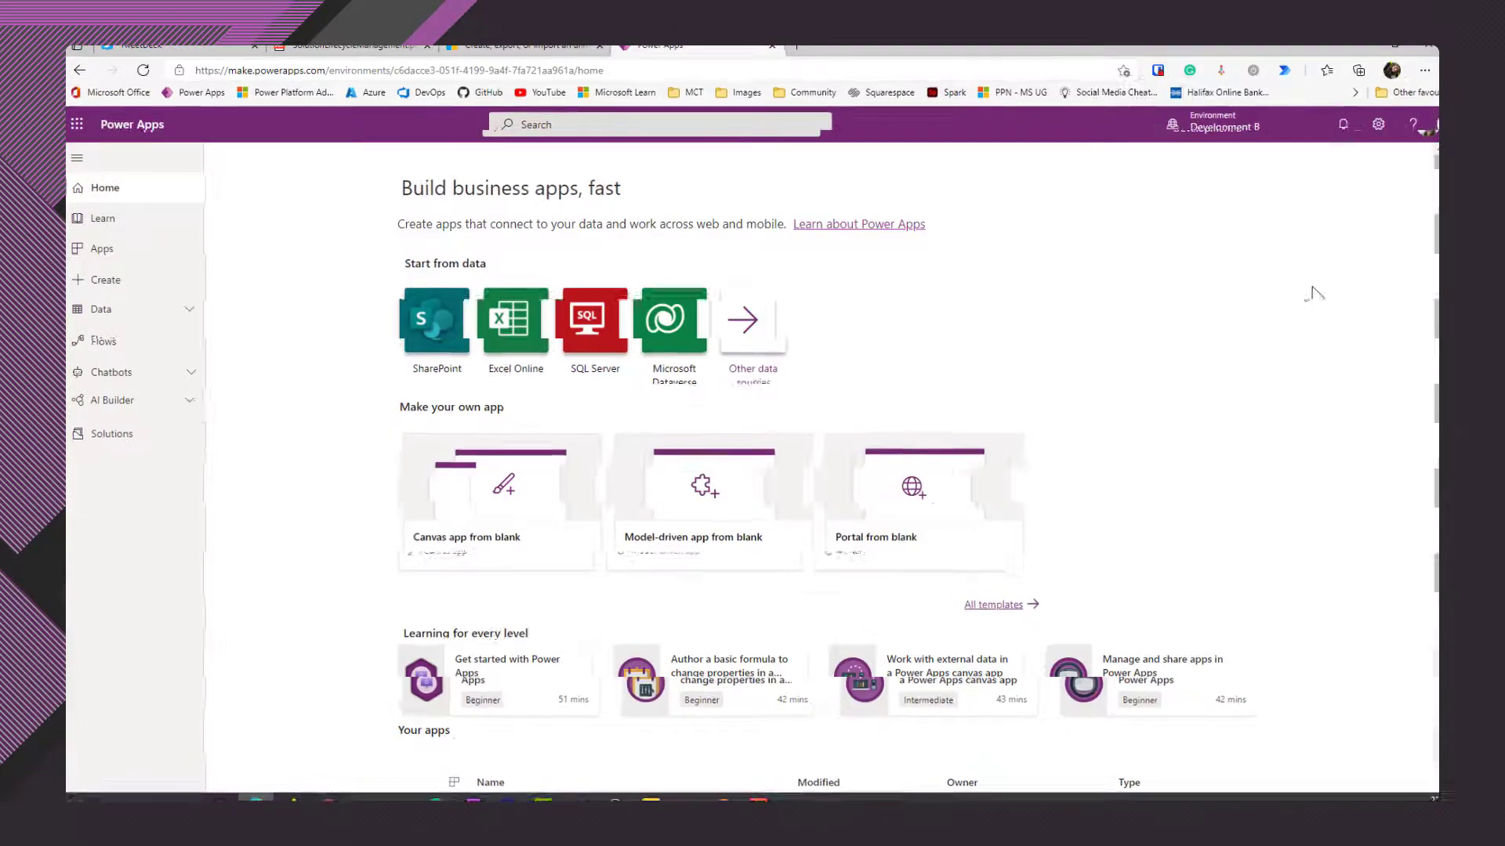
click(111, 433)
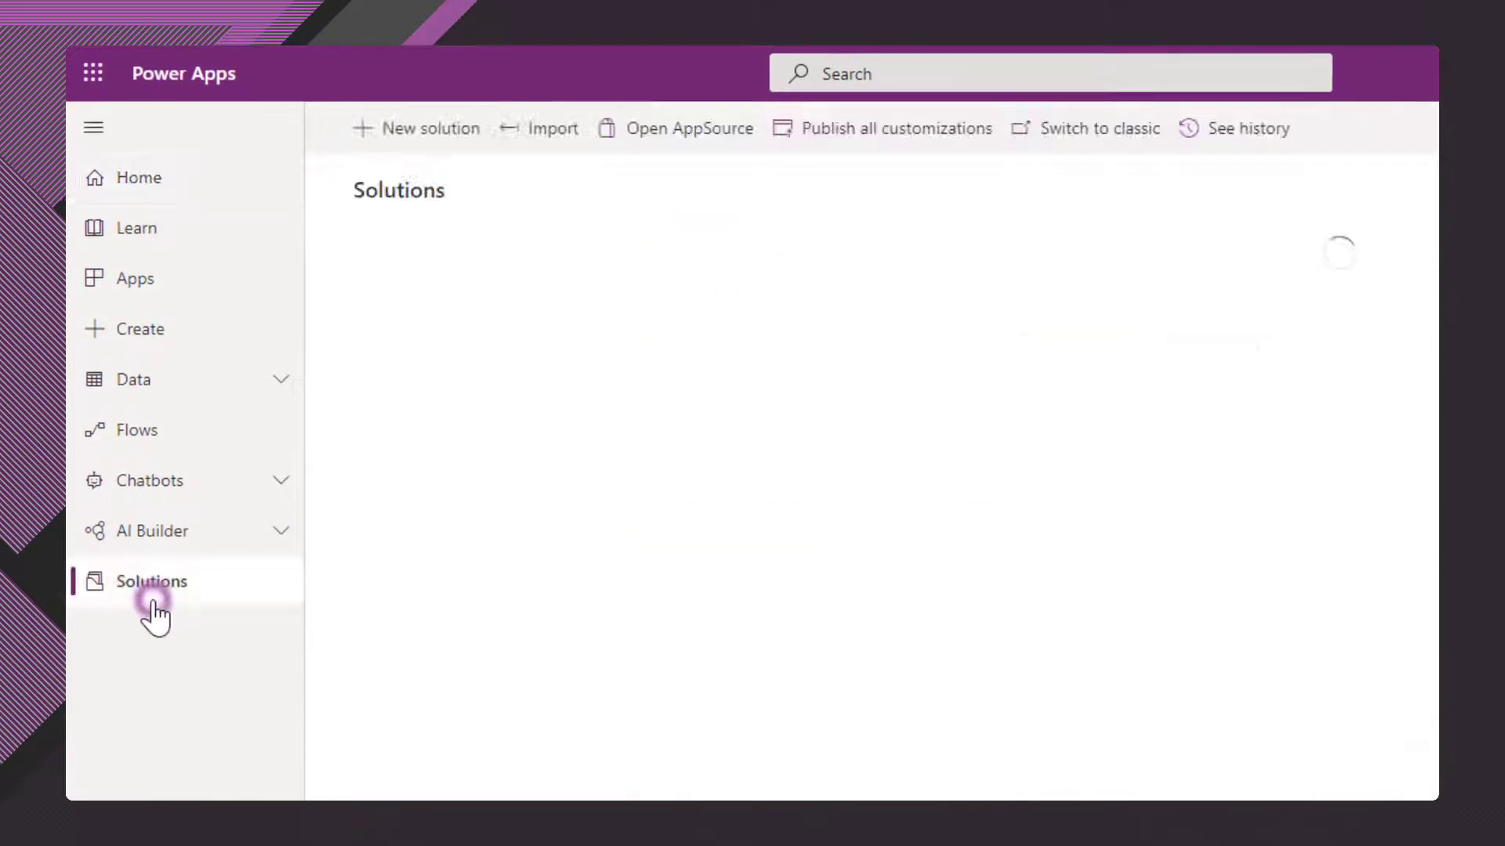
click(151, 581)
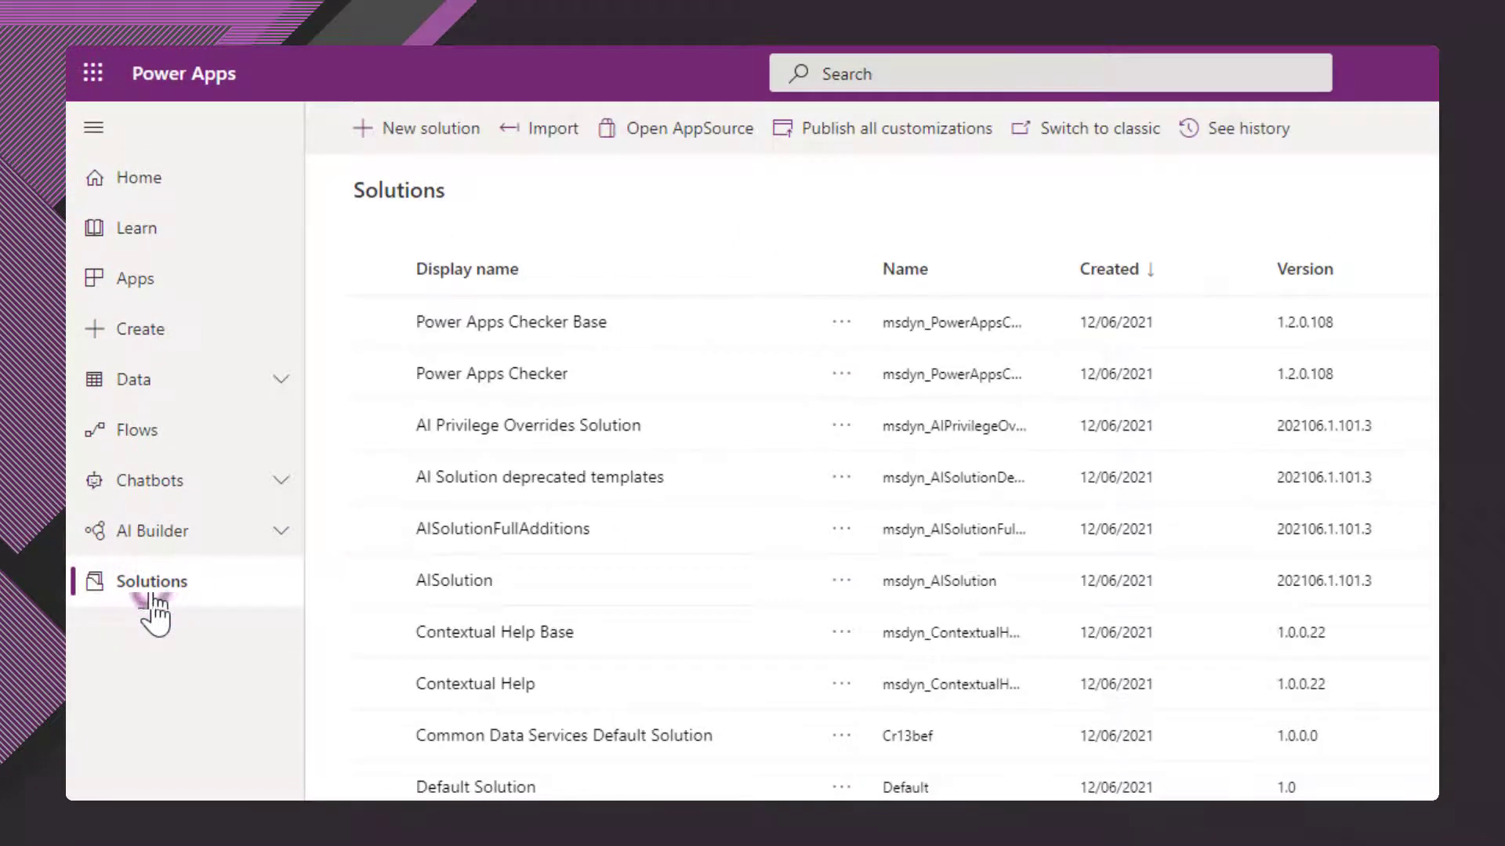
mouse_move(543, 128)
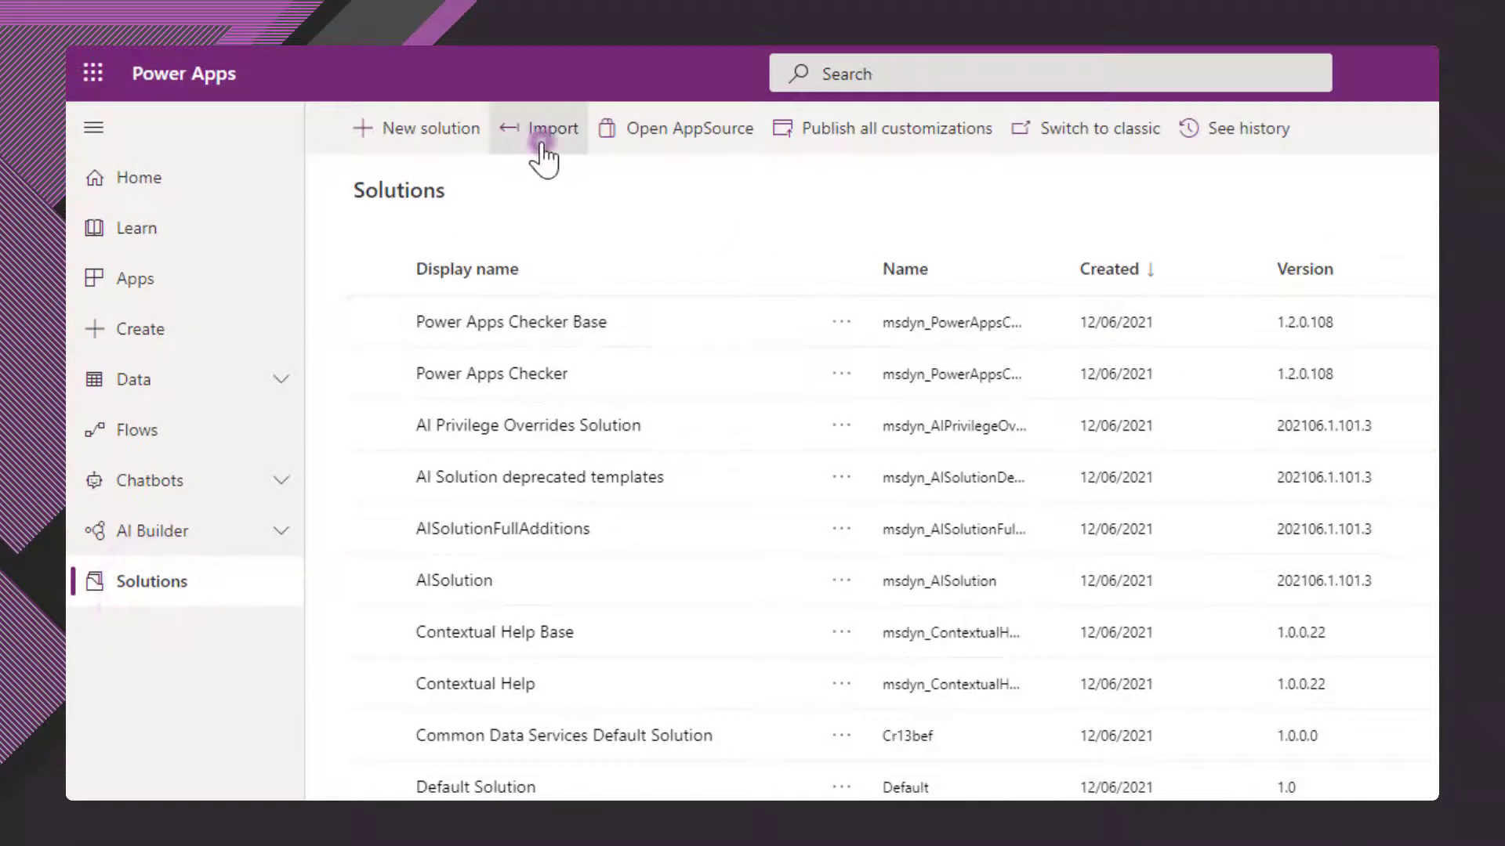
- Start a solution import and select the exported CustomersPhase1_1_0_0_1.zip file
click(547, 128)
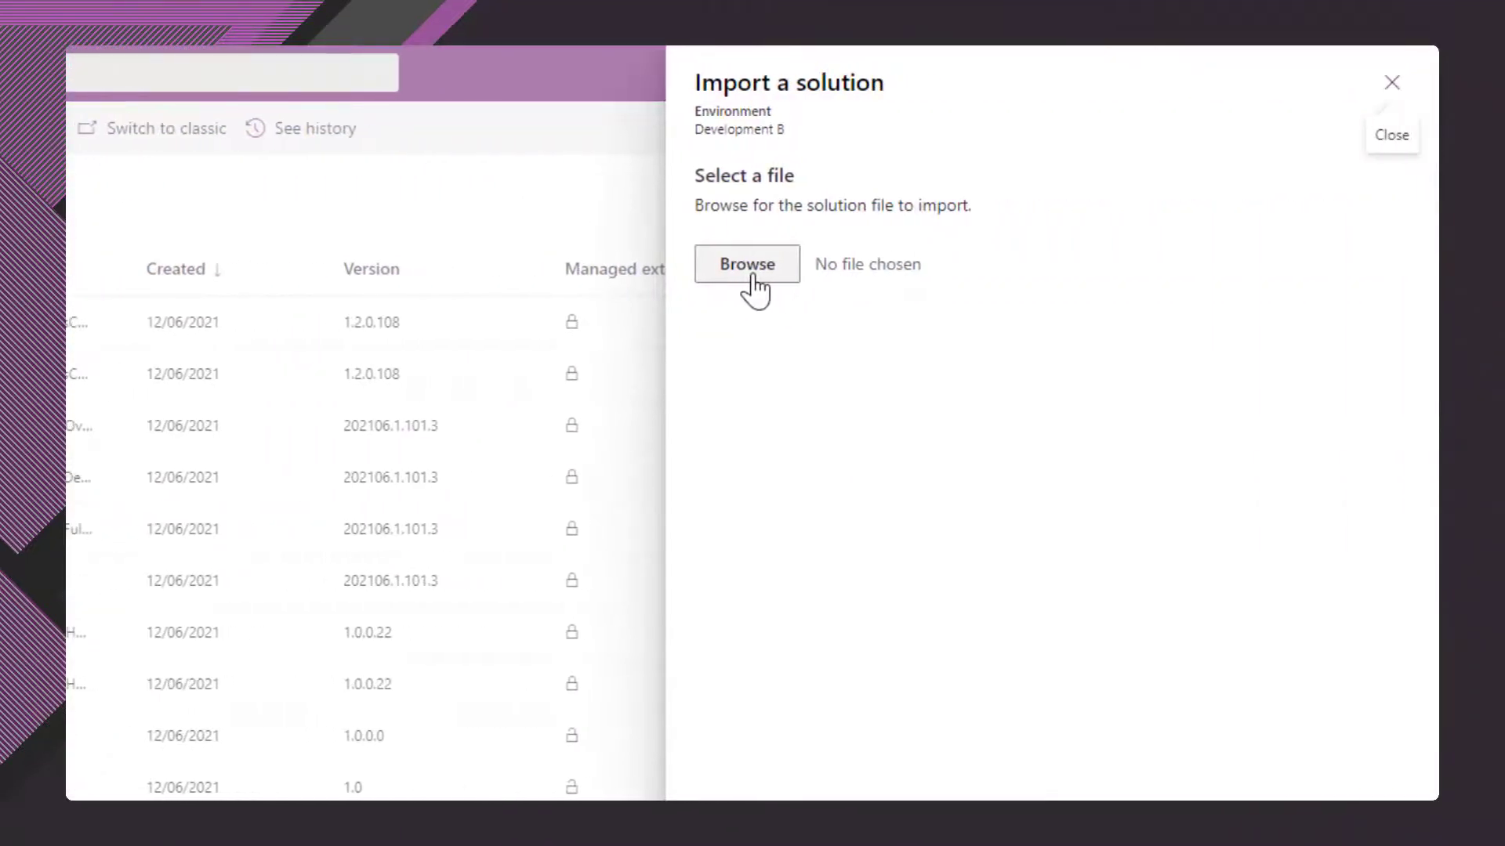
click(747, 264)
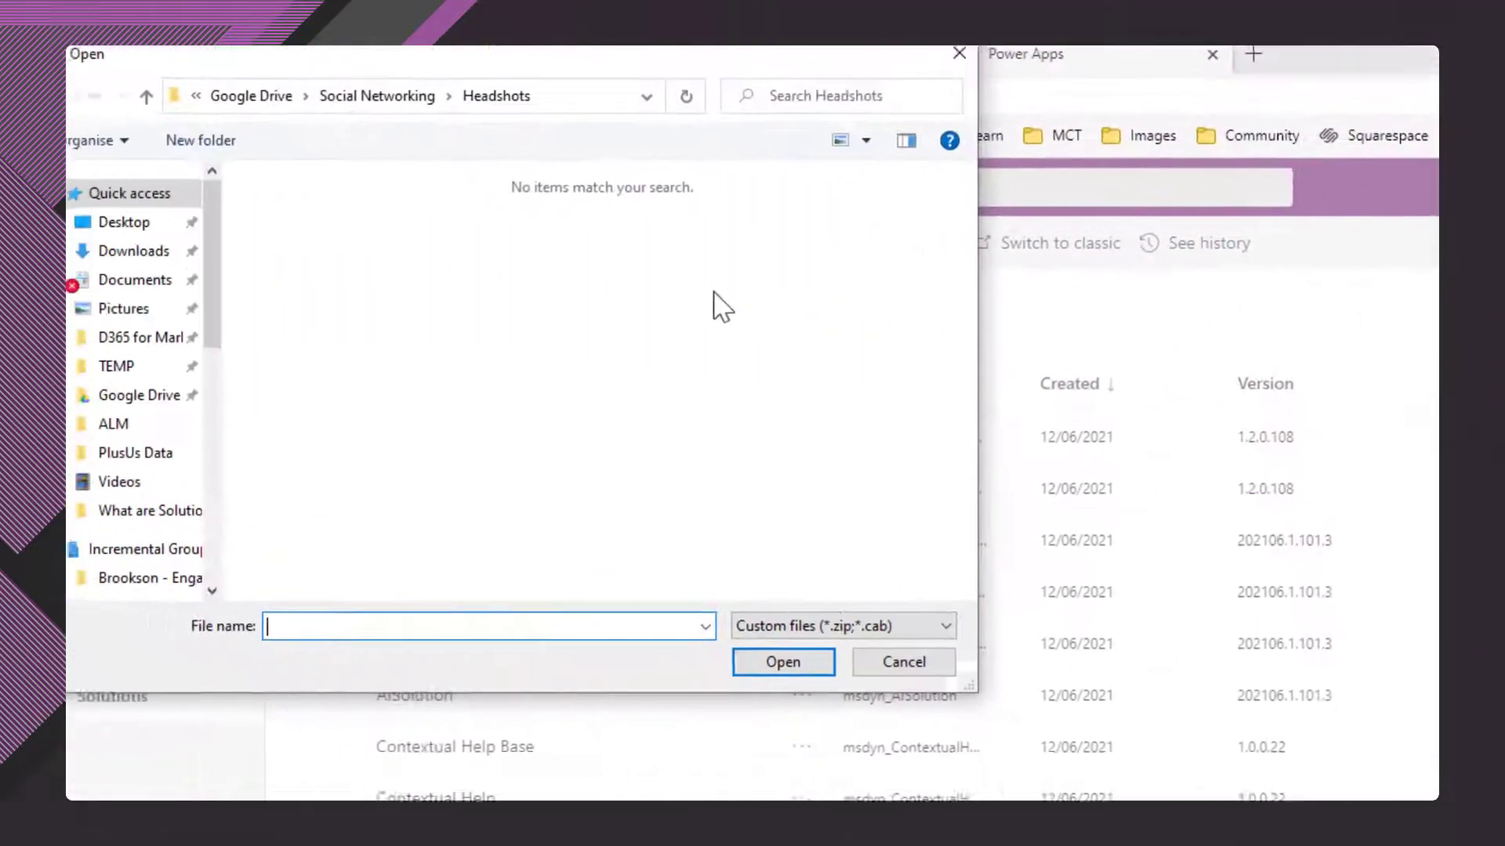
click(135, 250)
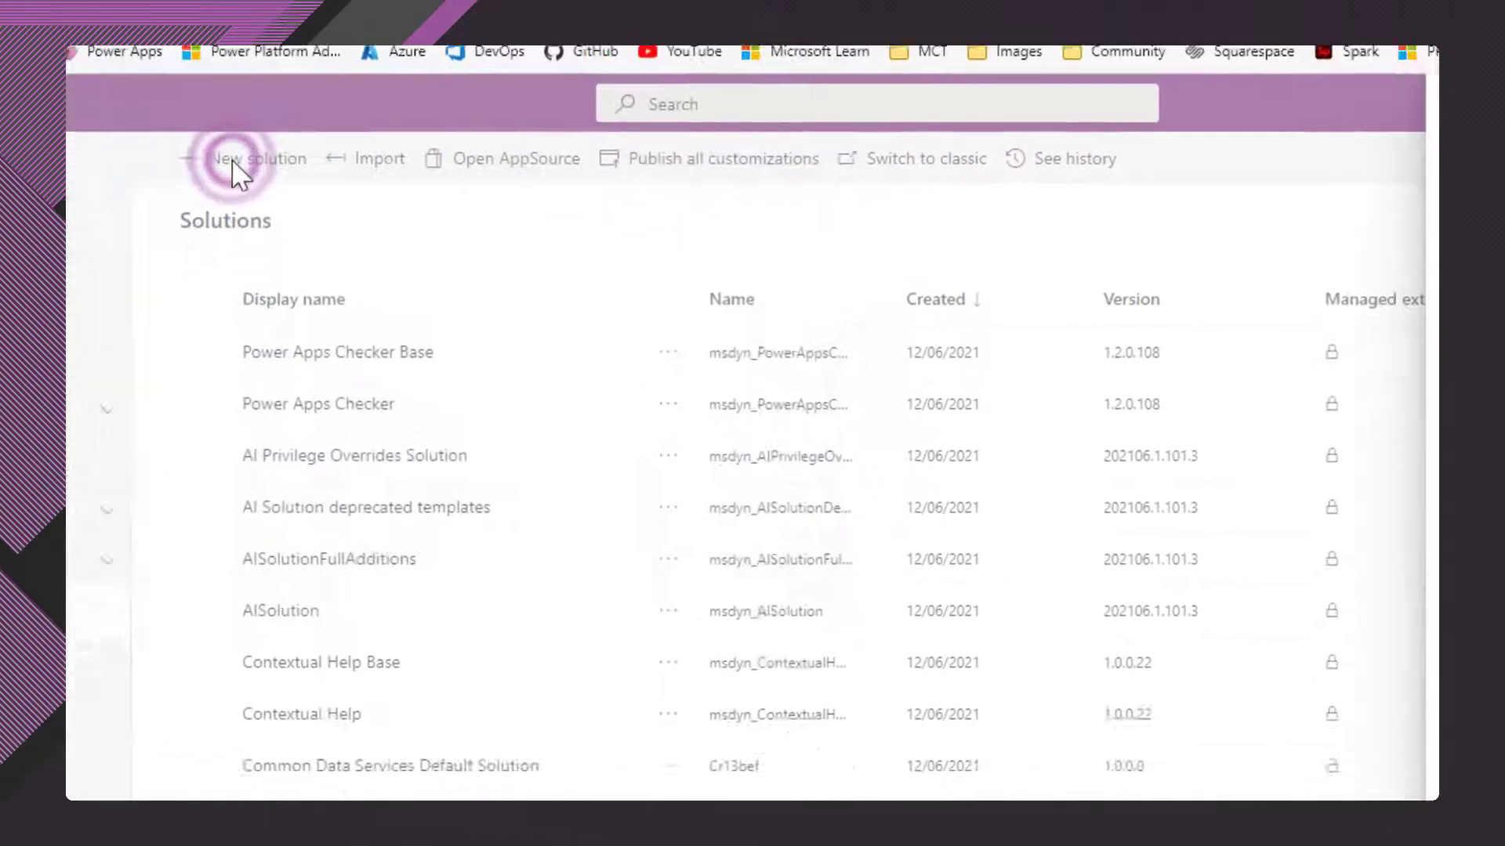
click(259, 158)
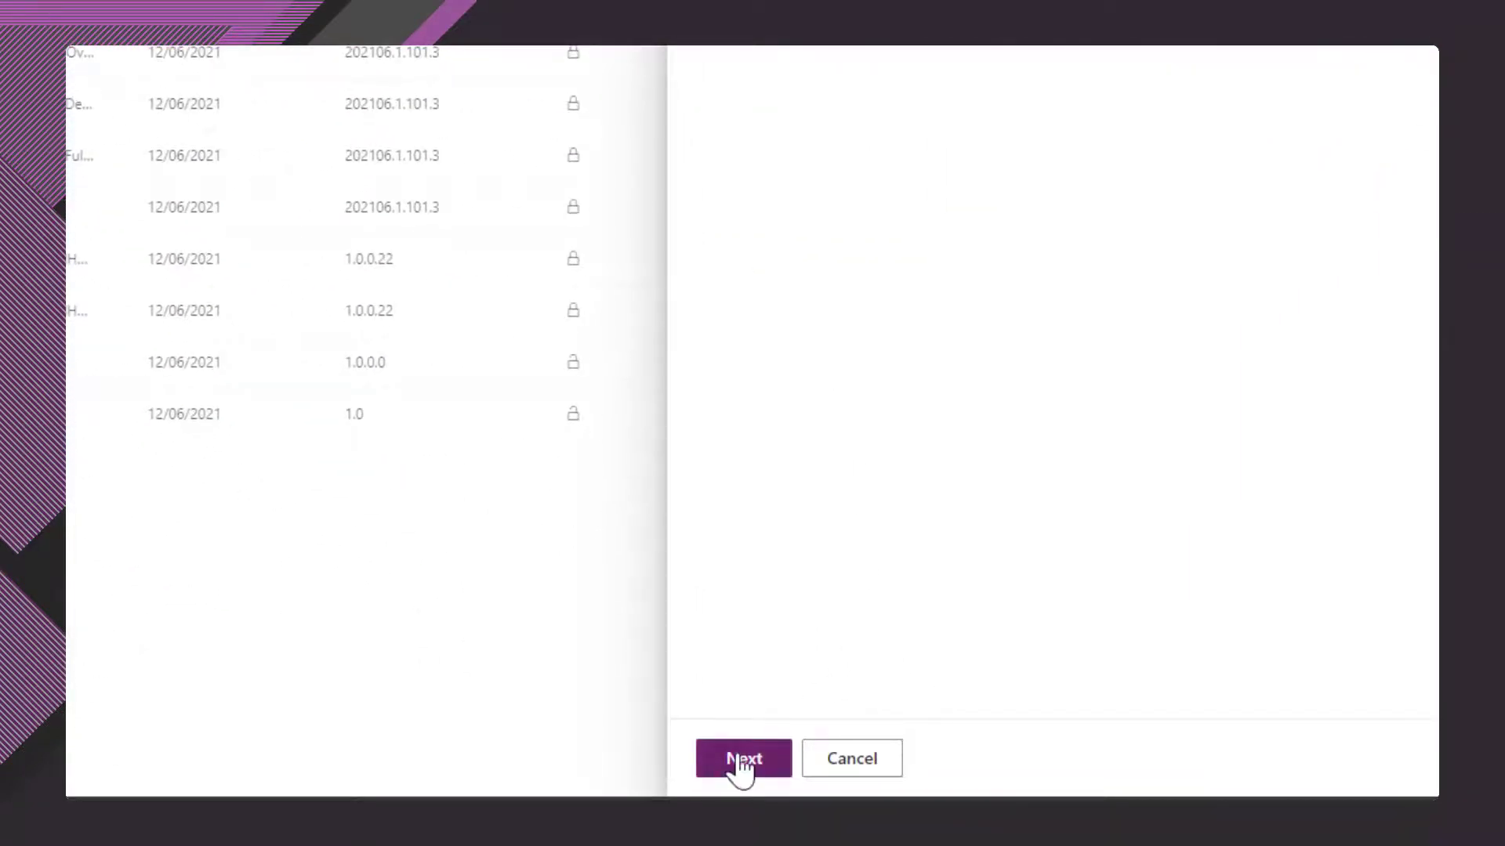
click(743, 758)
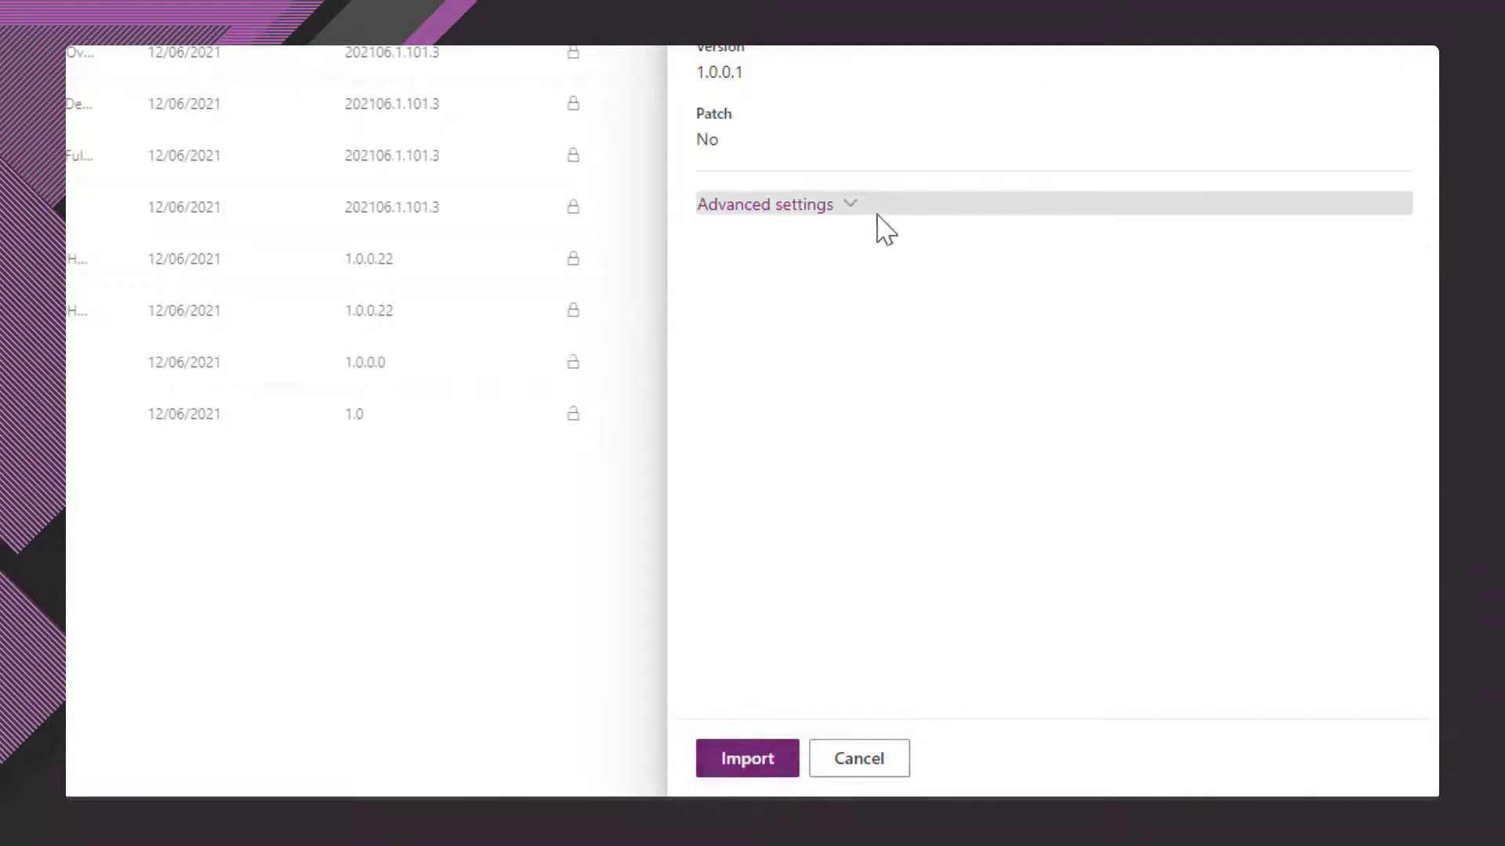
- Review advanced settings, import the solution, and close the panel while it runs
click(766, 204)
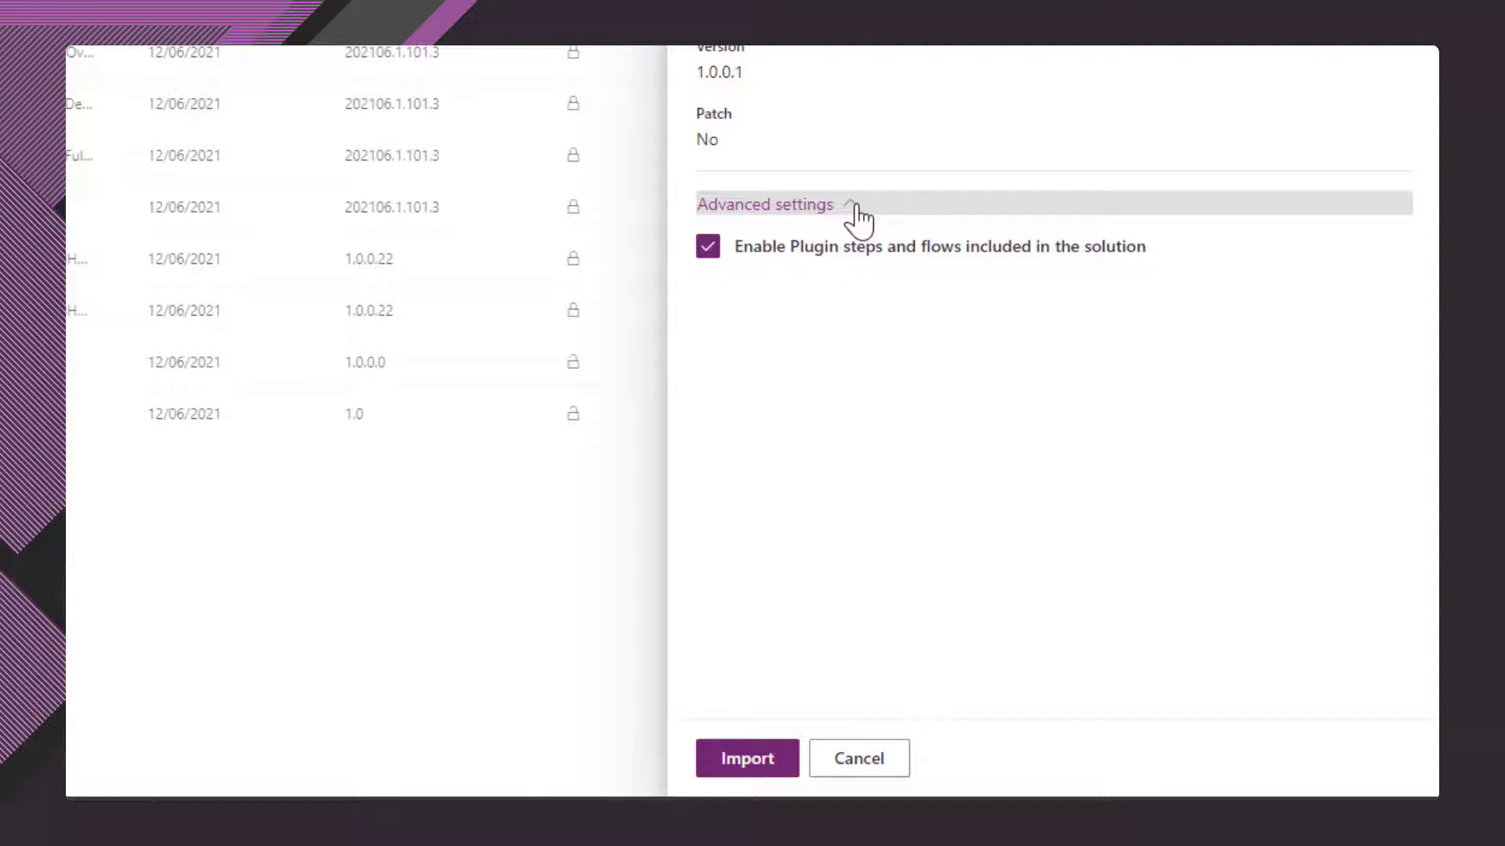
click(765, 203)
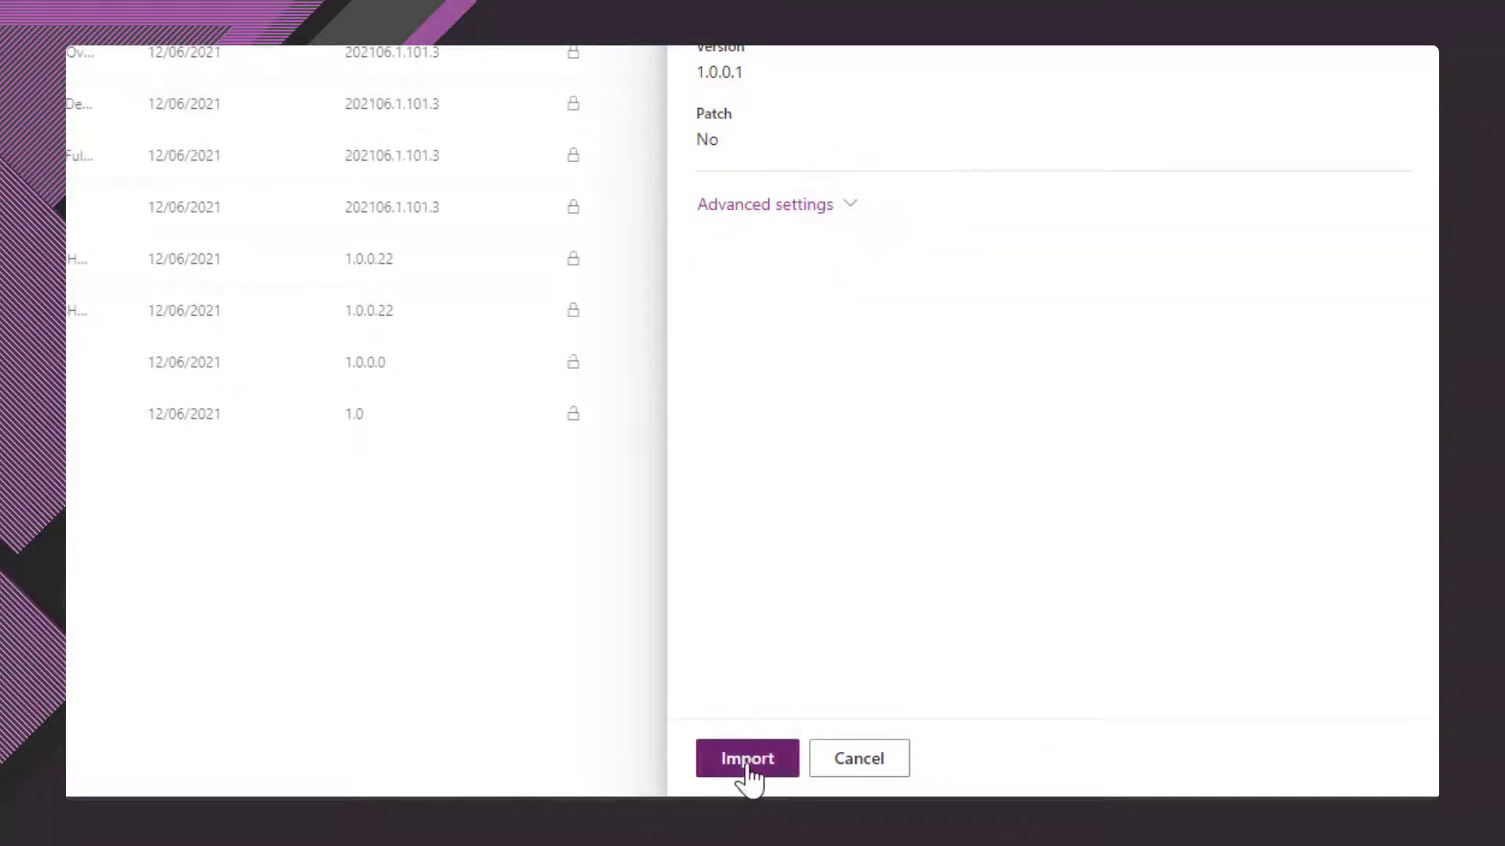
click(745, 758)
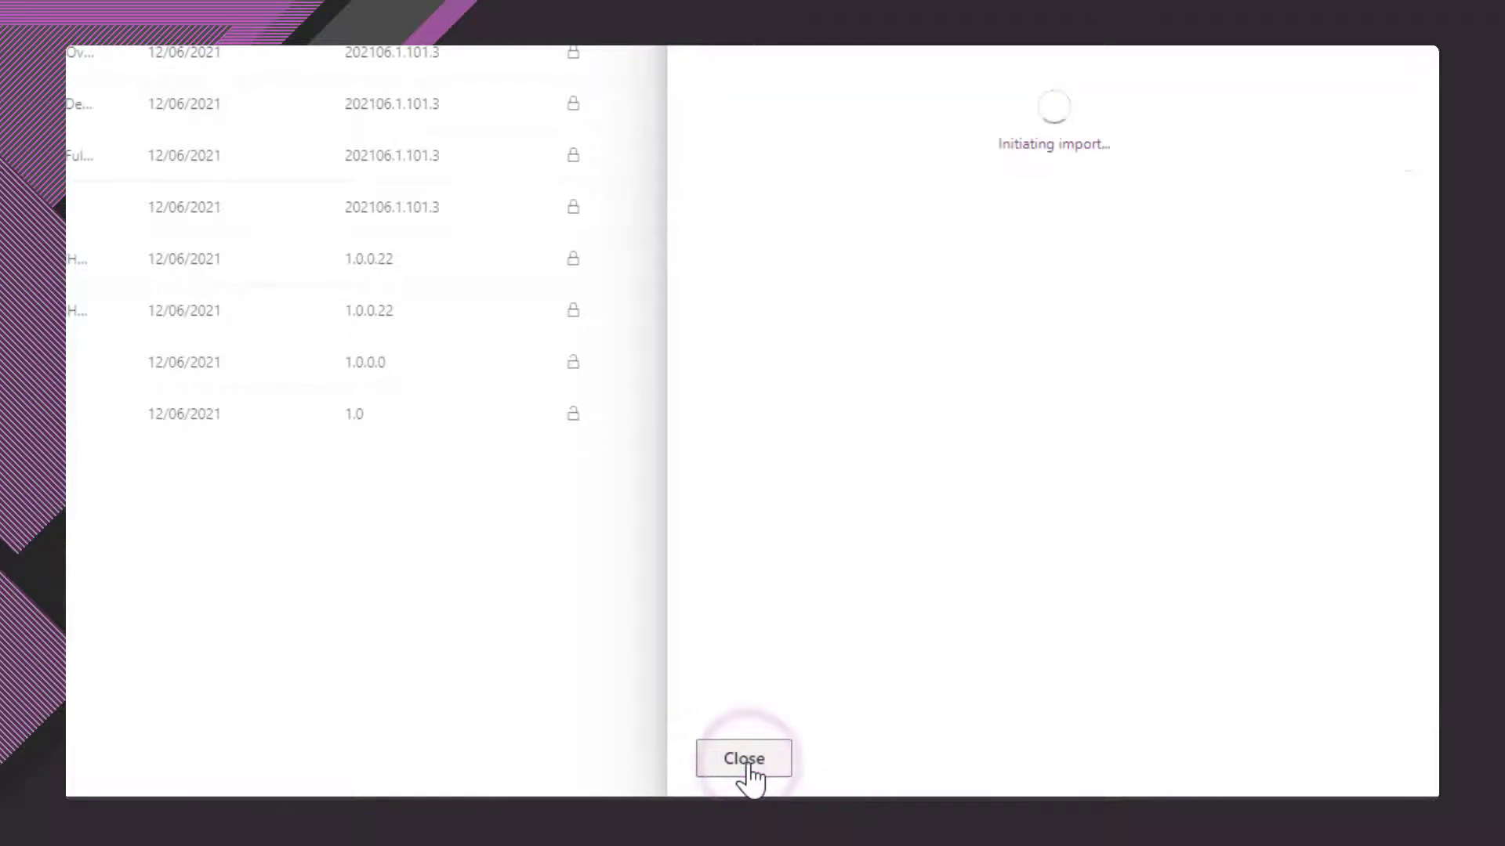
click(743, 757)
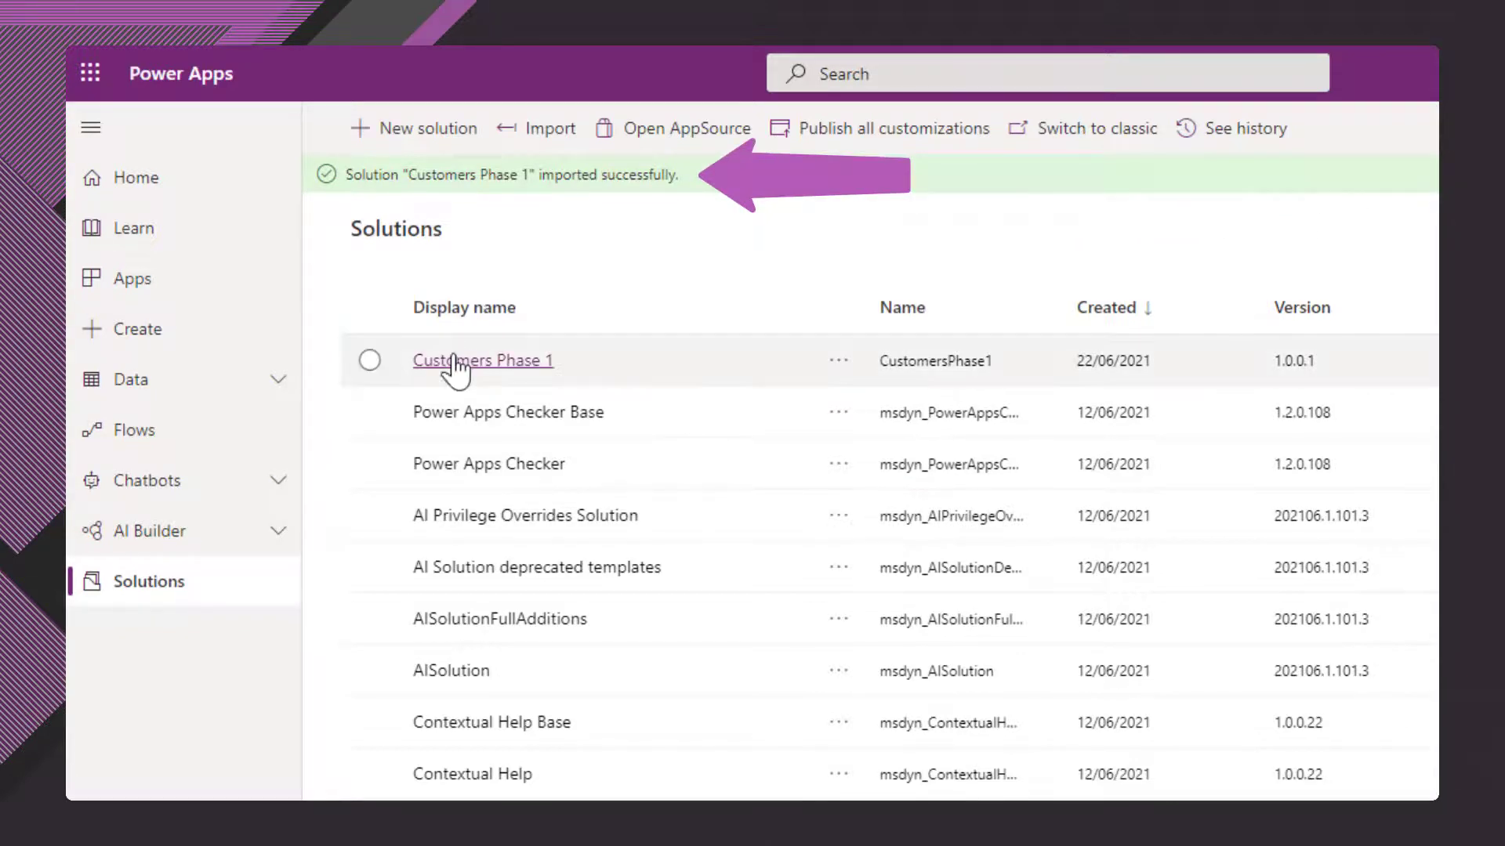
- Inspect the imported Contact table's Has Children column, then view the Apps list showing Customers
click(483, 360)
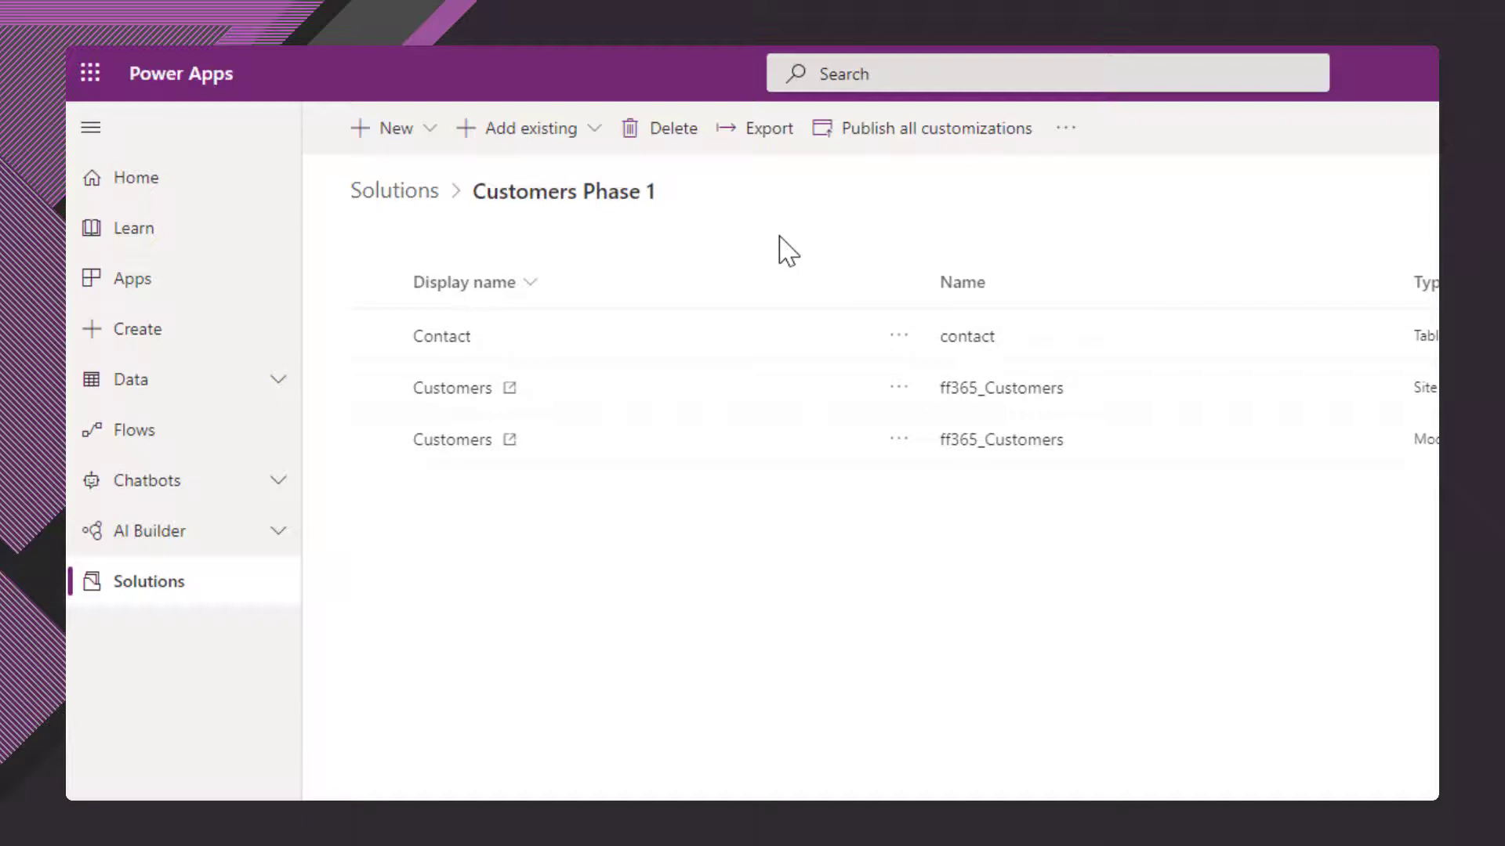
click(441, 336)
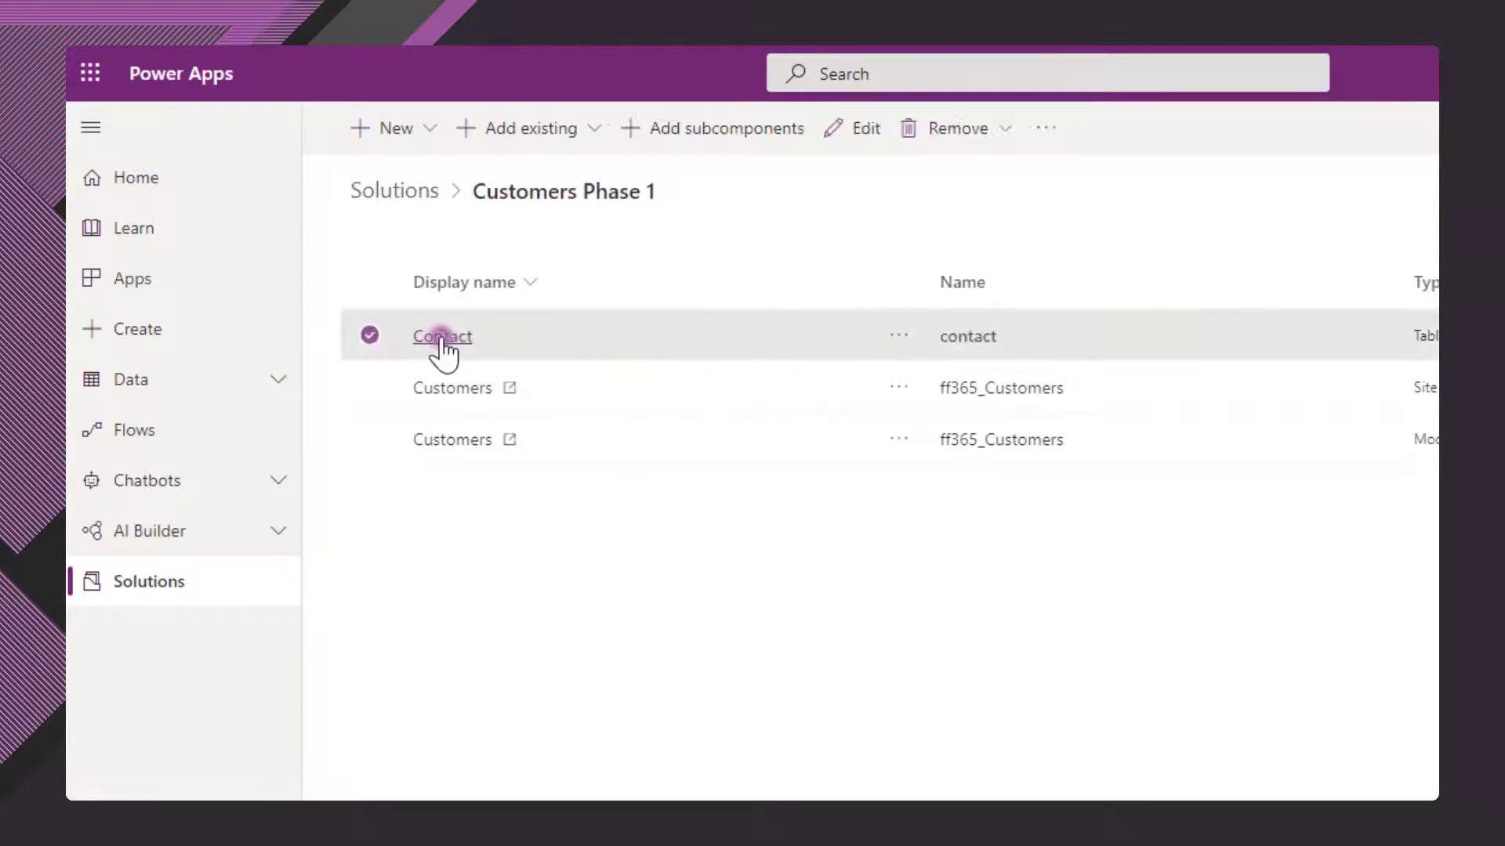
click(442, 336)
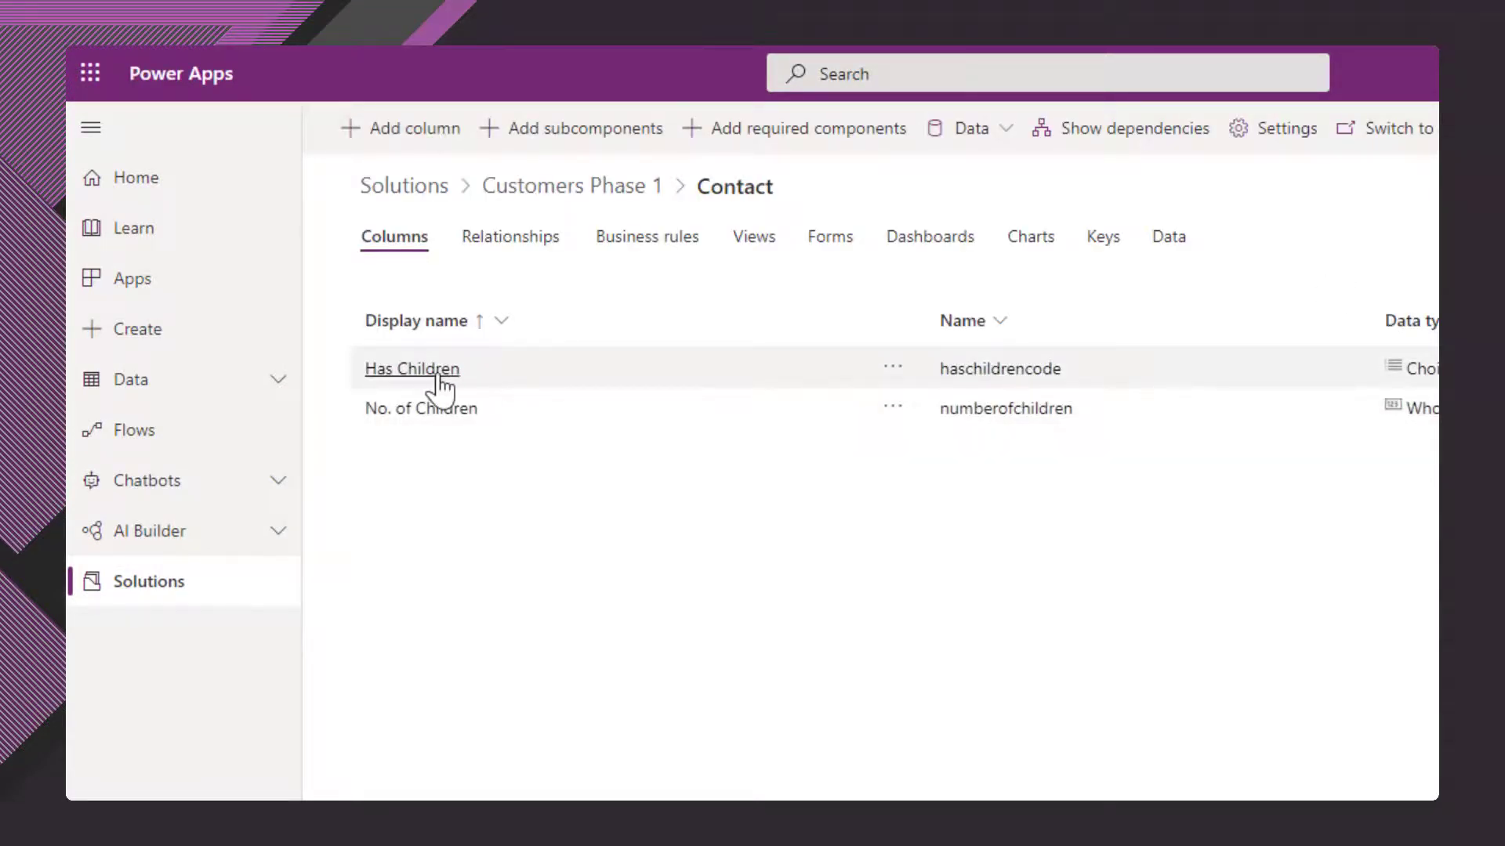
click(410, 368)
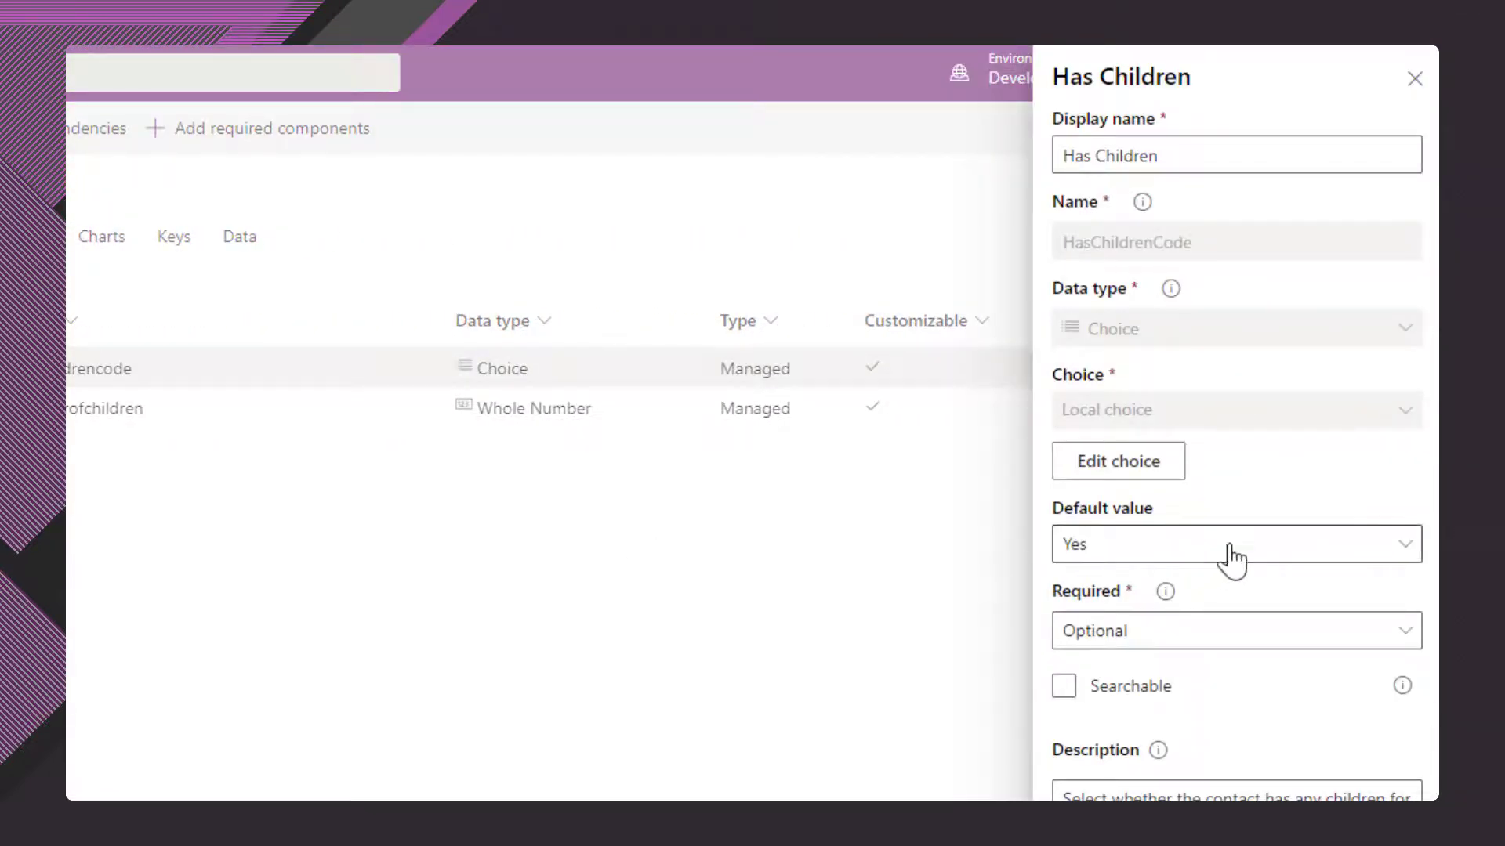
click(1236, 544)
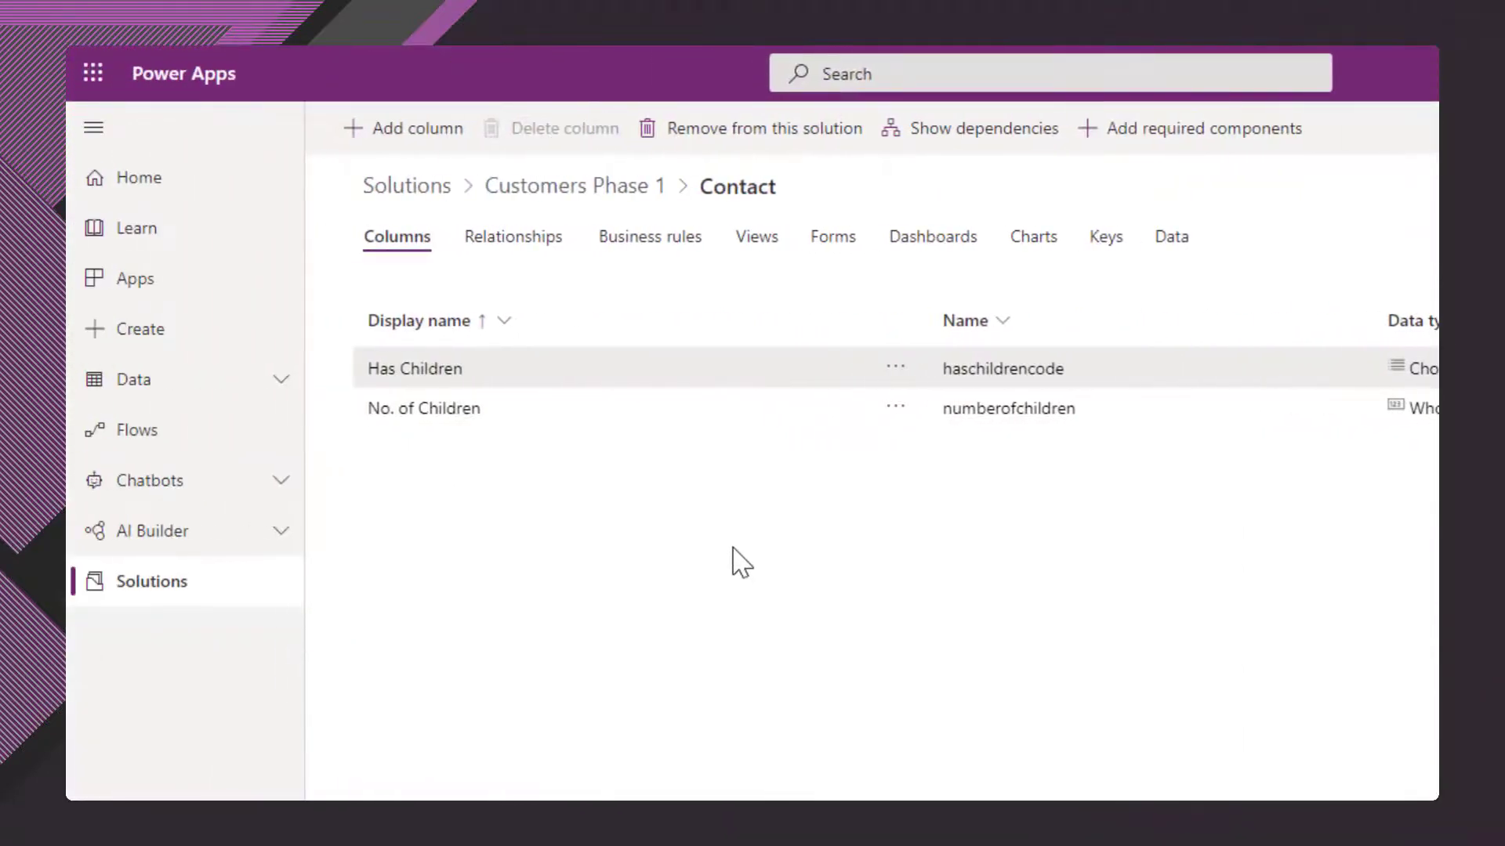
click(136, 278)
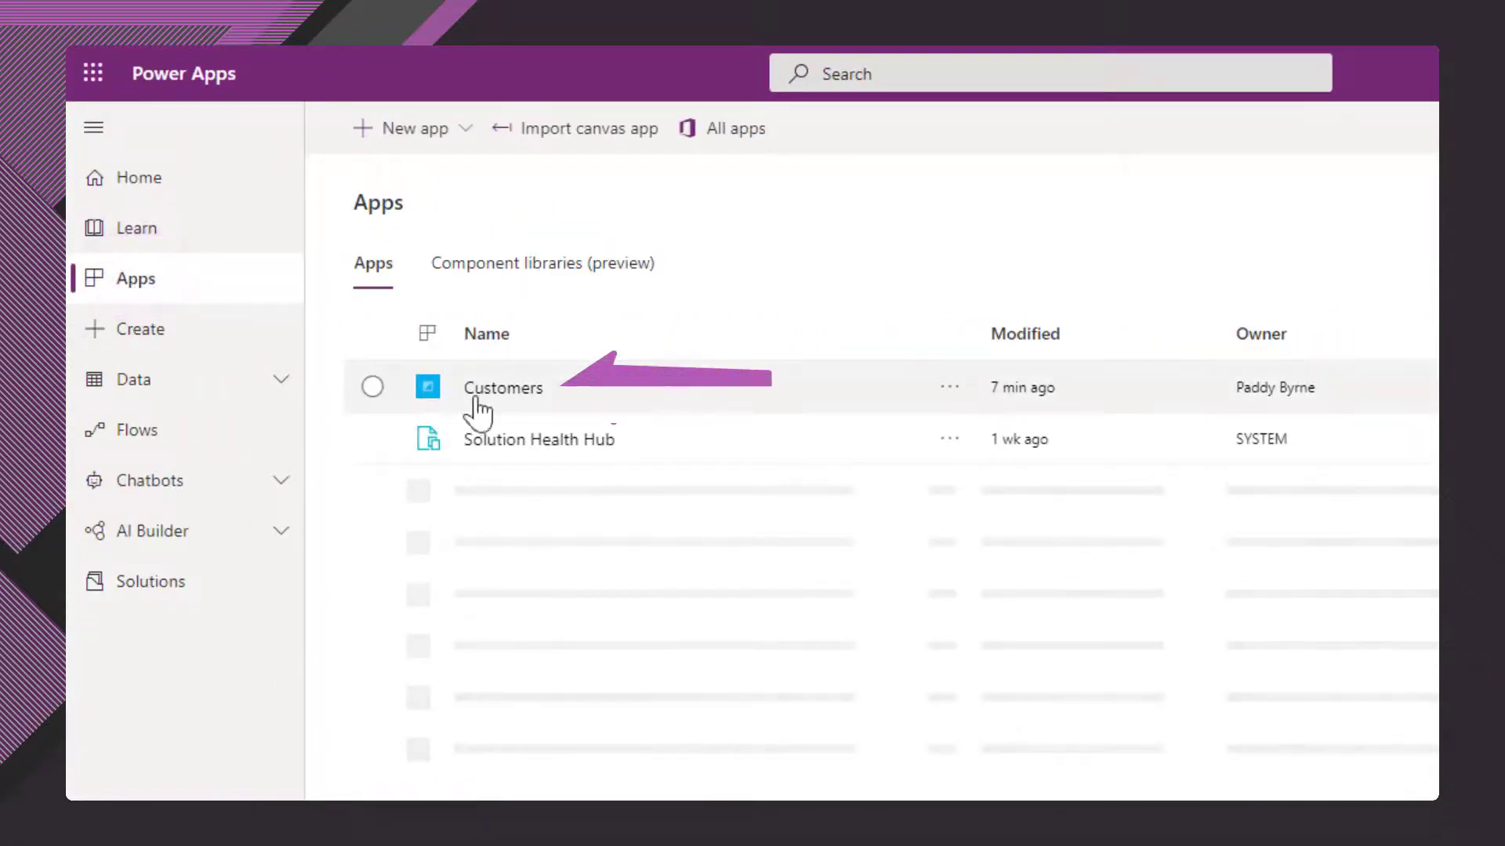
mouse_move(149, 580)
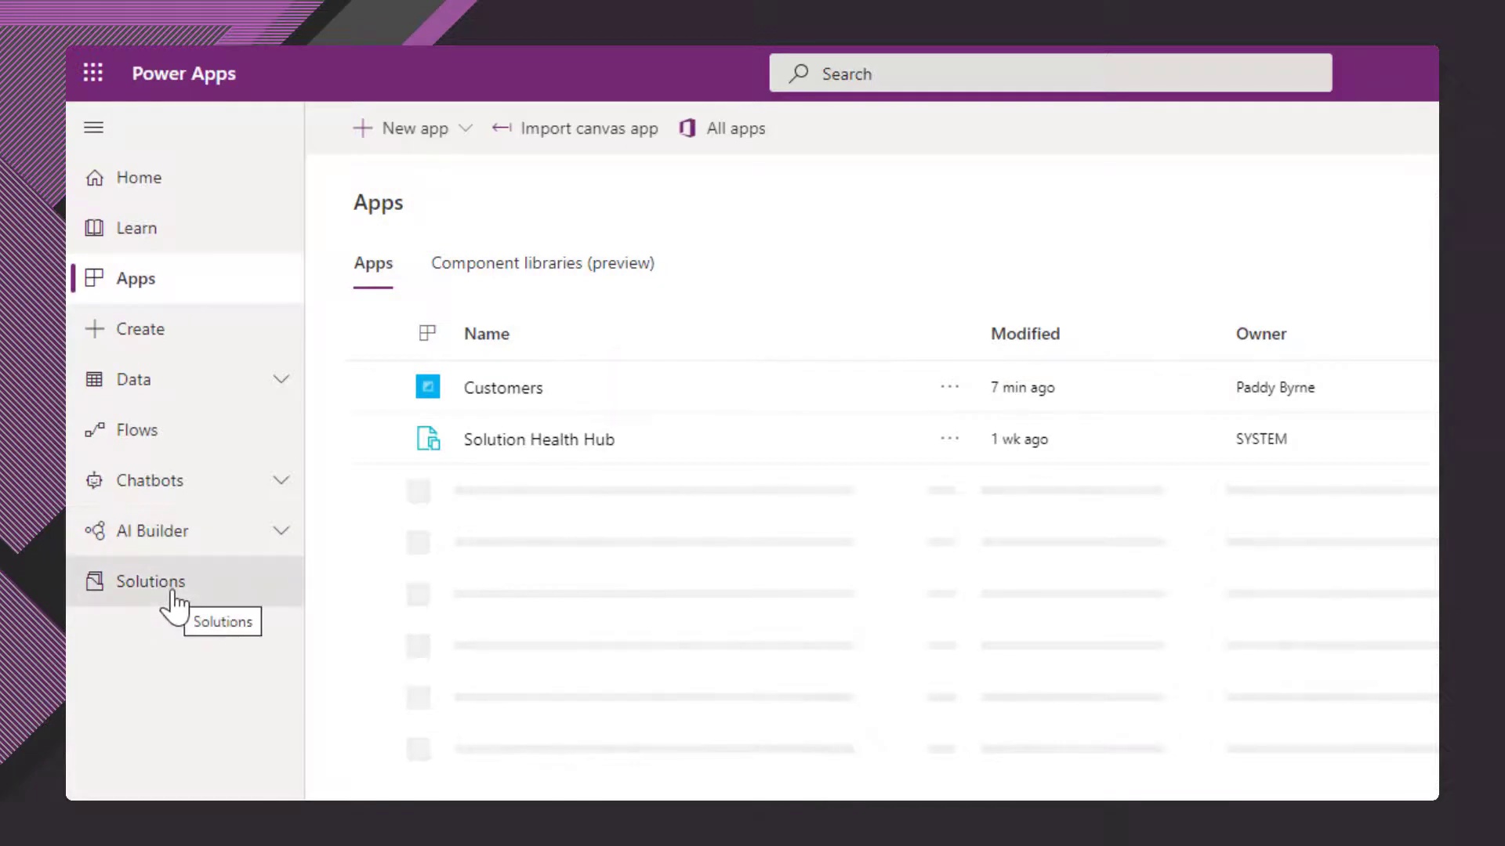
- Delete Customers Phase 1 from Solutions, then verify the Customers app remains under Apps
click(153, 580)
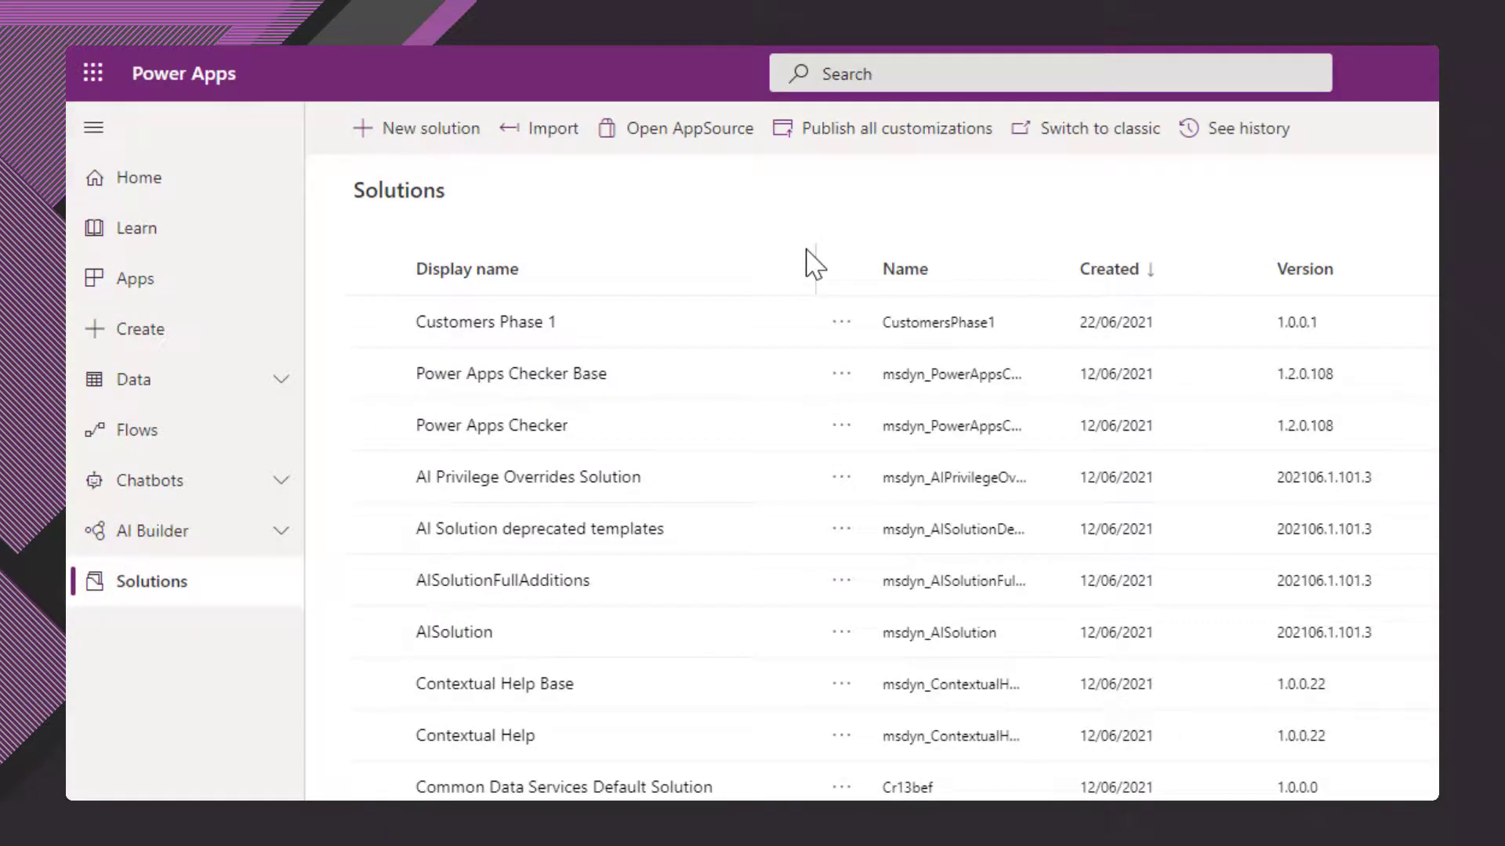
mouse_move(834, 261)
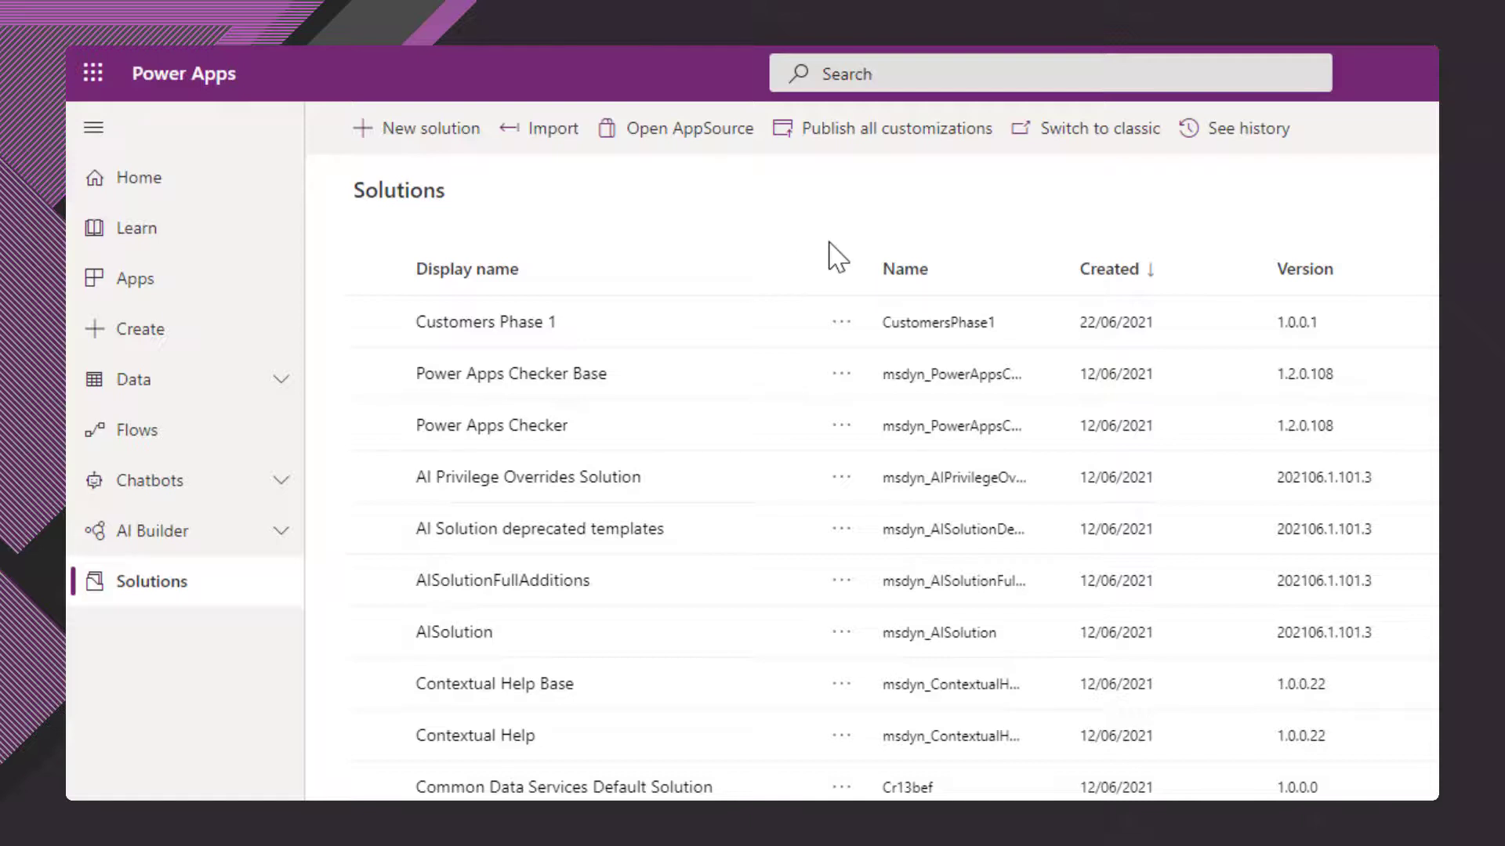
mouse_move(859, 321)
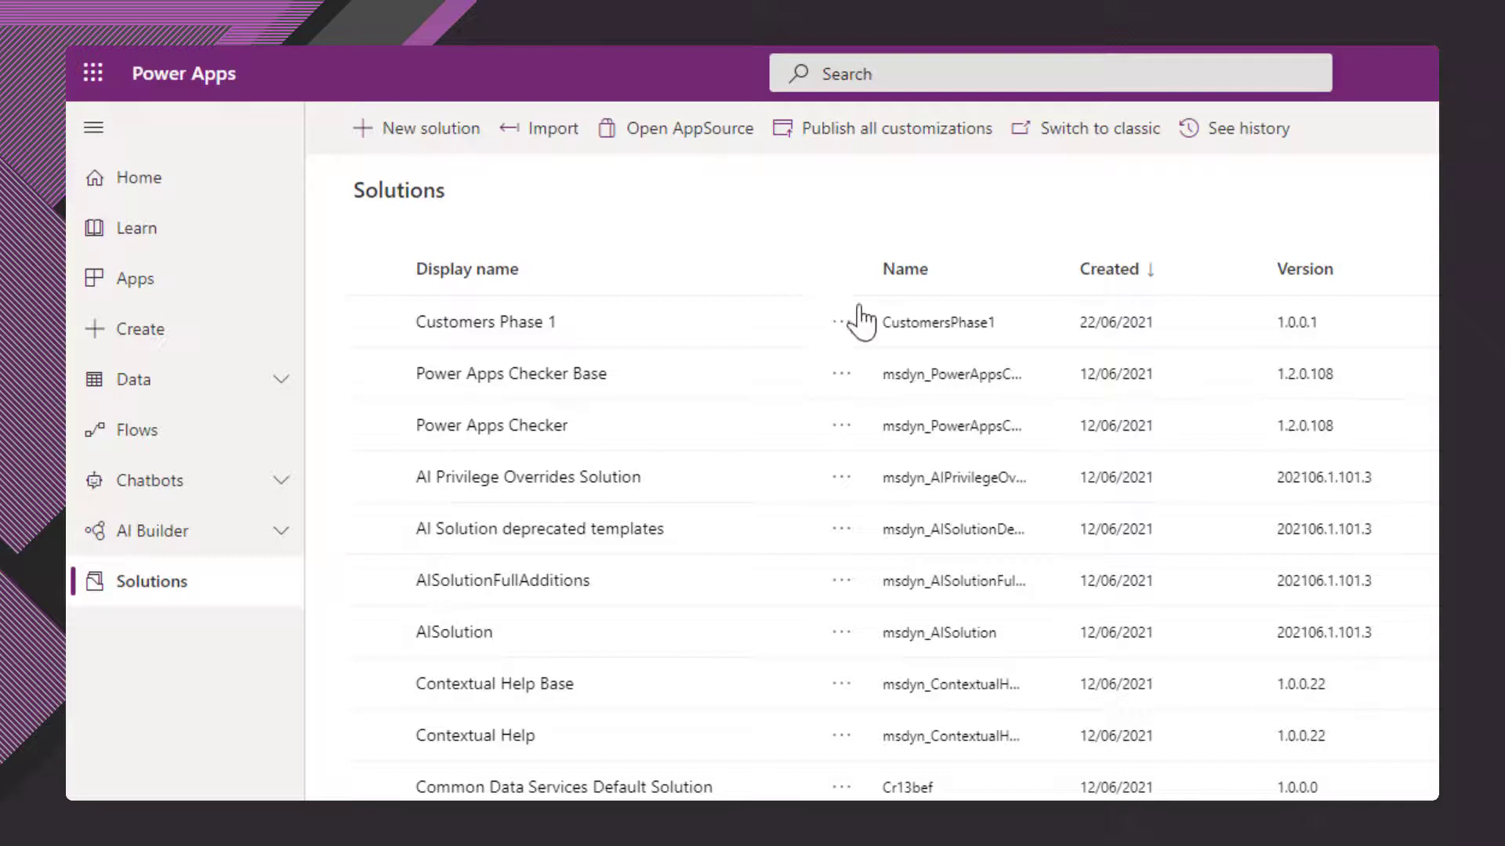
mouse_move(811, 237)
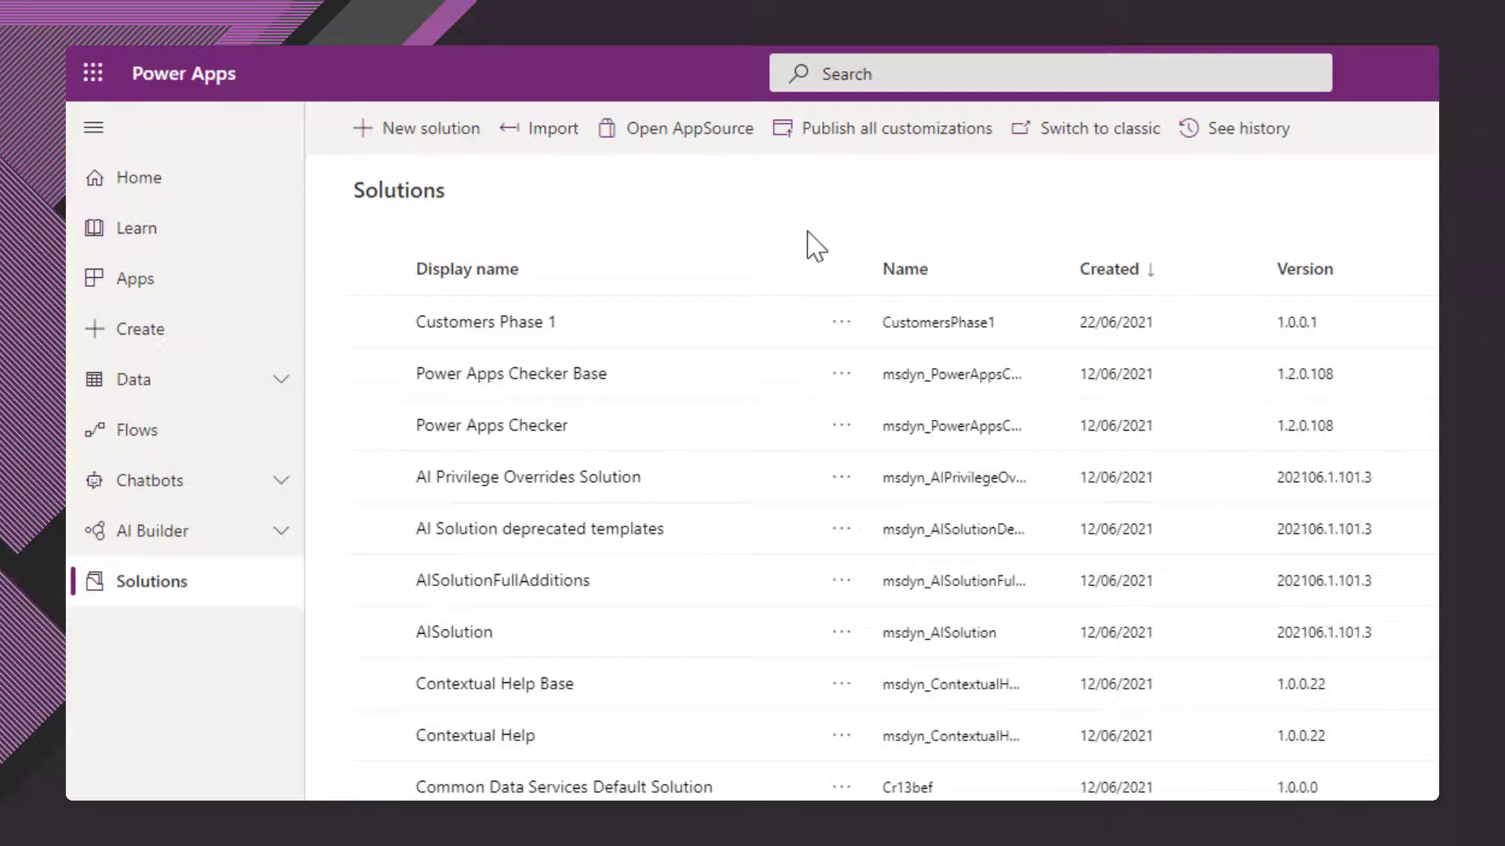
click(841, 322)
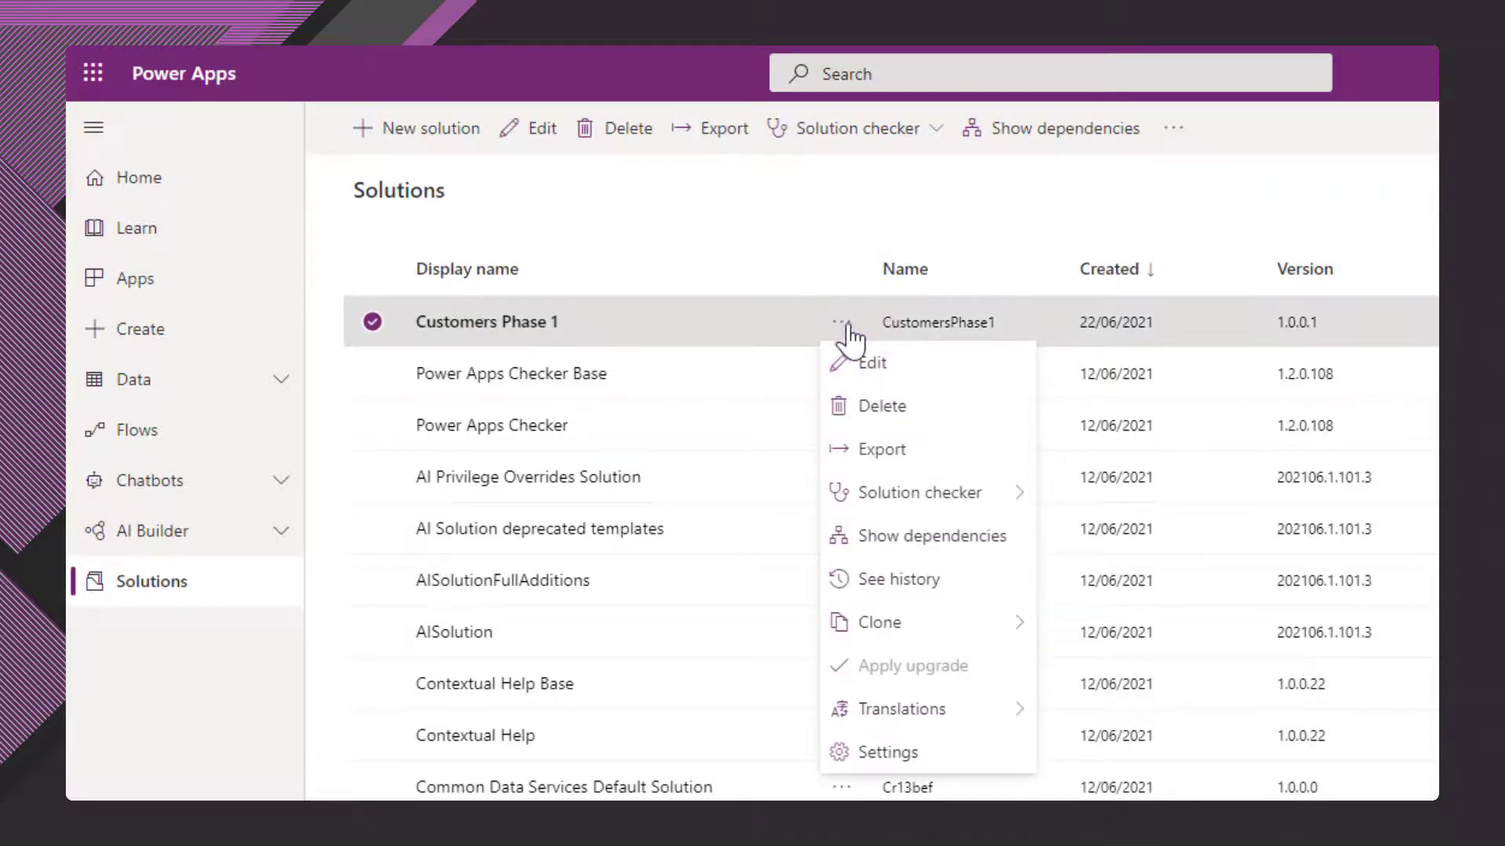
mouse_move(869, 413)
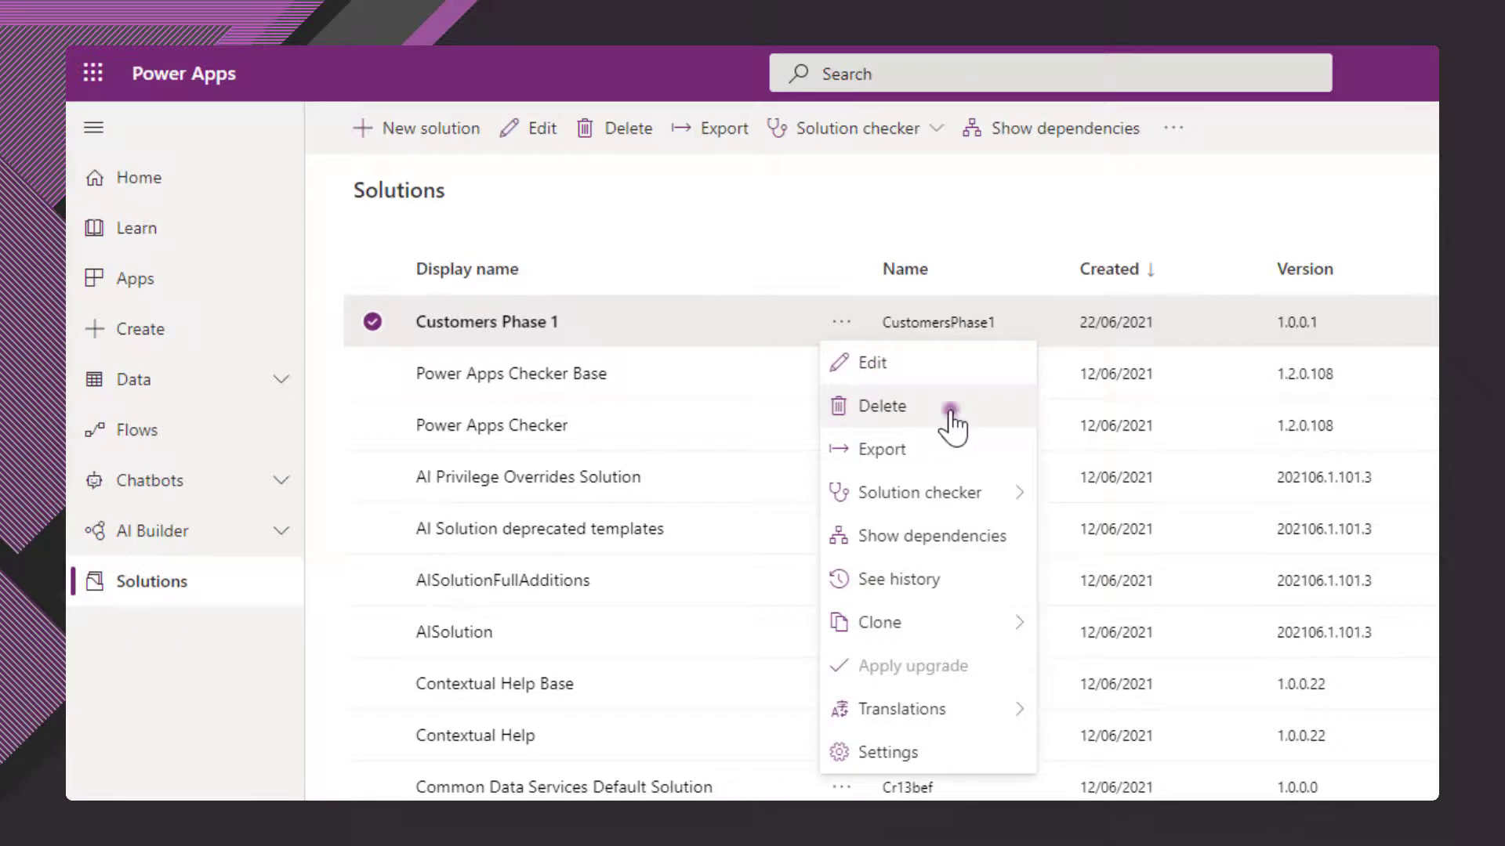
click(880, 405)
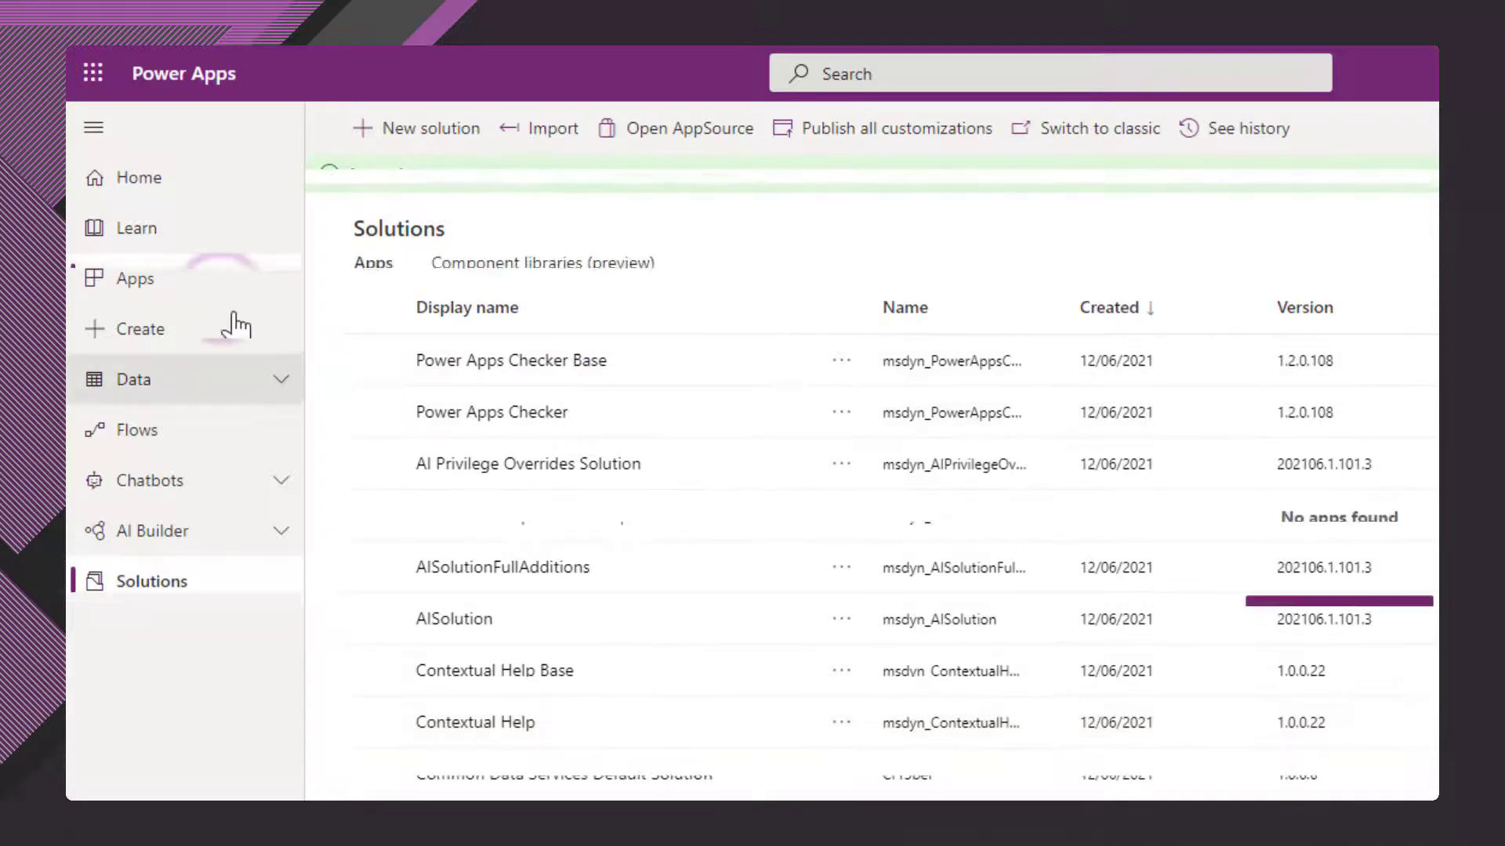
click(136, 278)
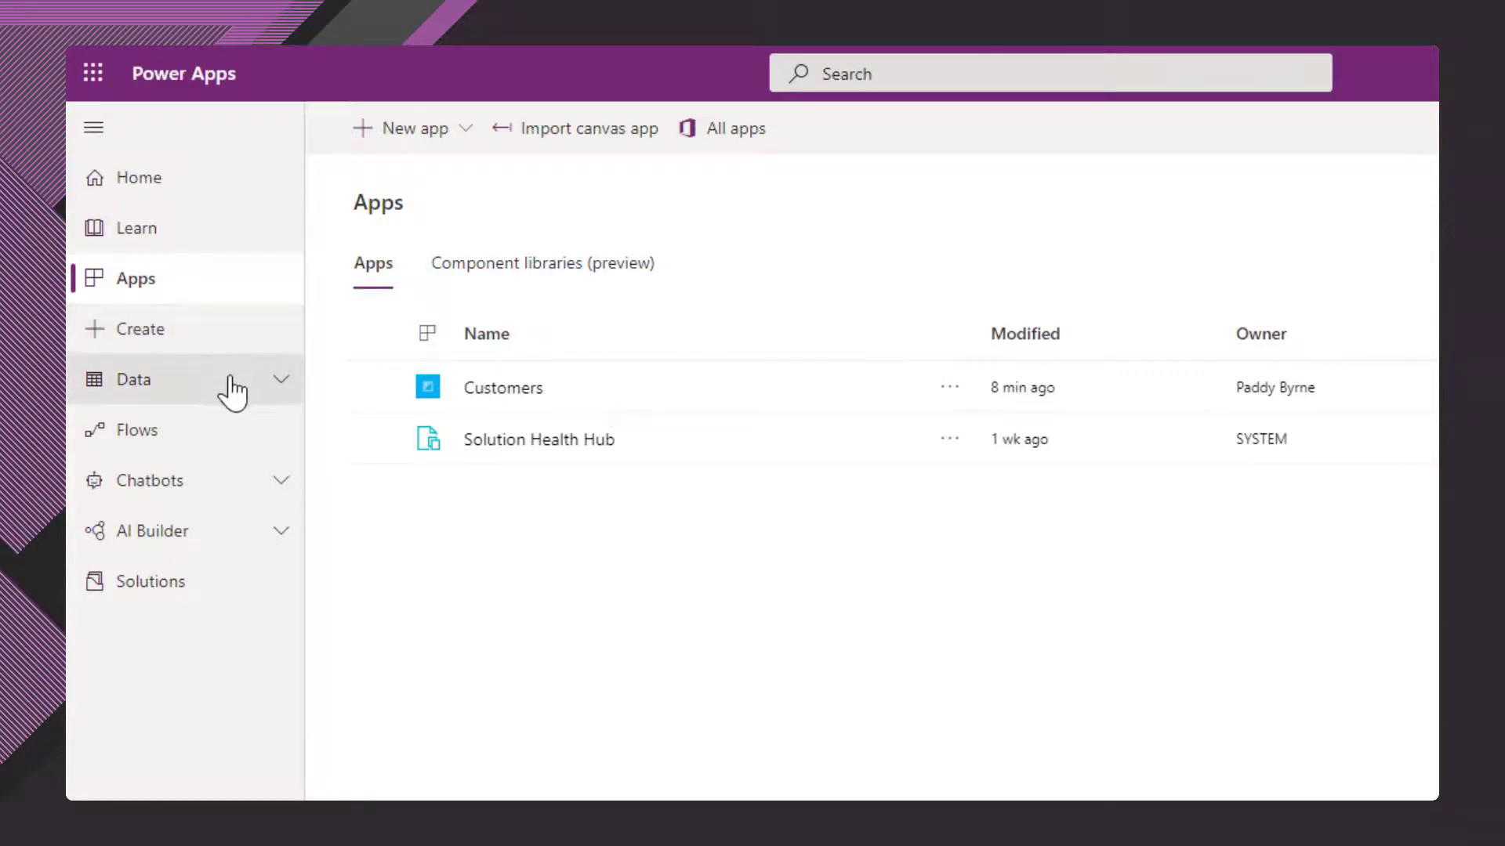
- Open Tables > Contact and view the Has Children column, still defaulting to Yes
click(132, 380)
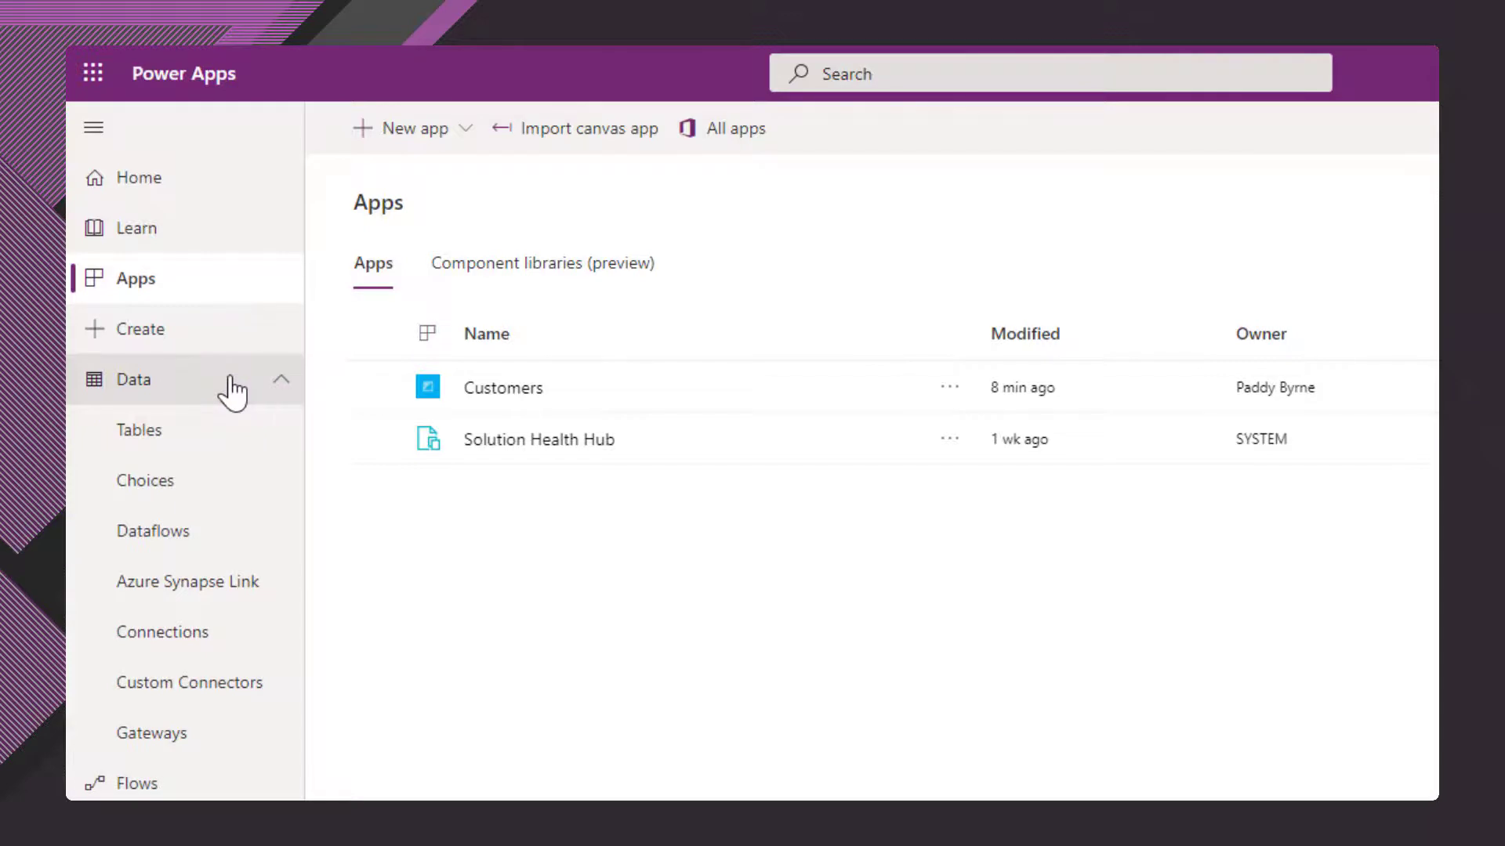
mouse_move(139, 430)
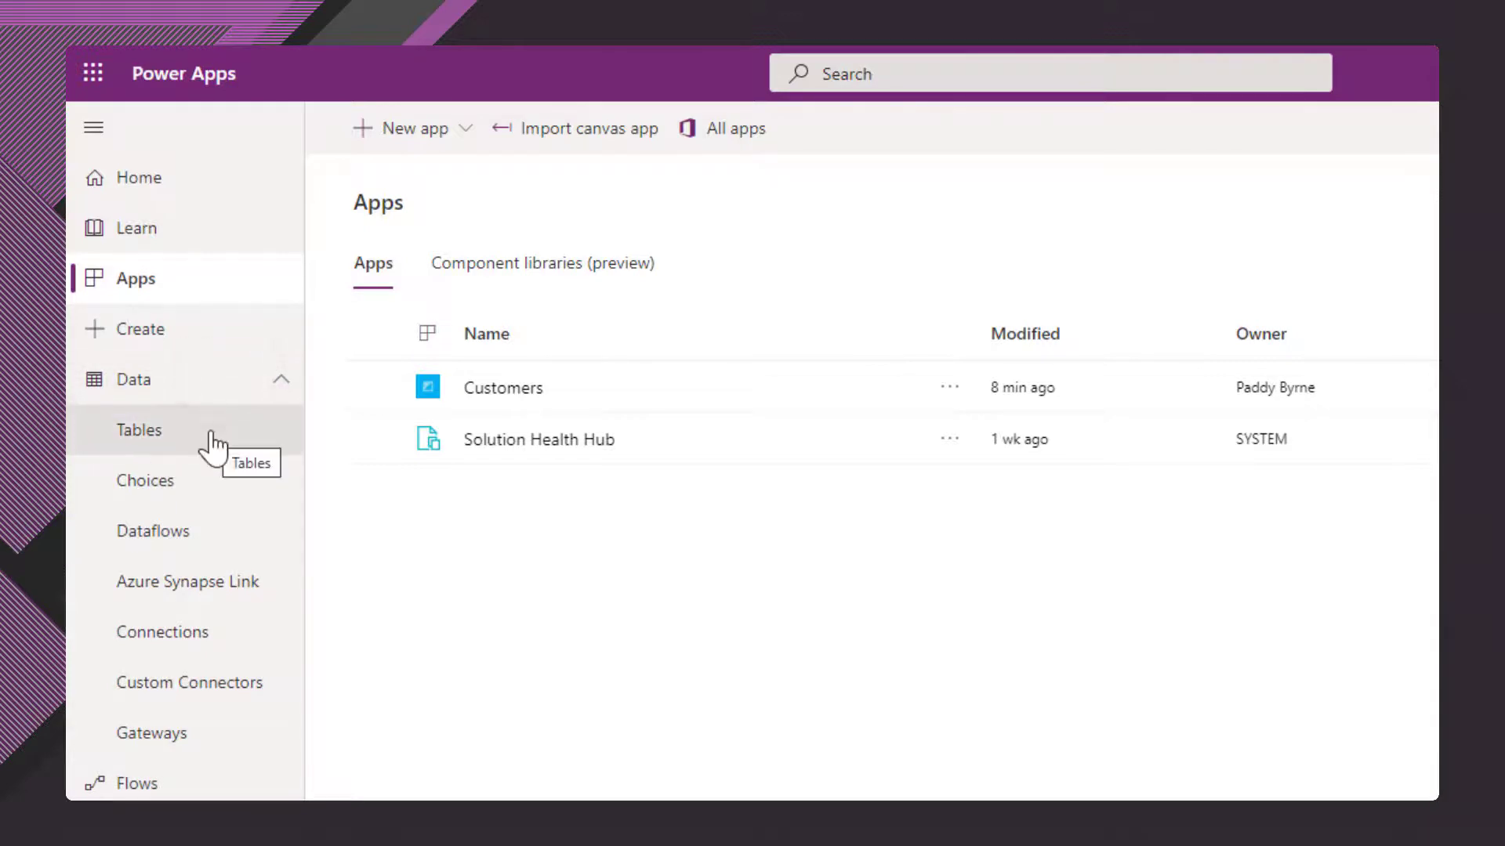
click(138, 429)
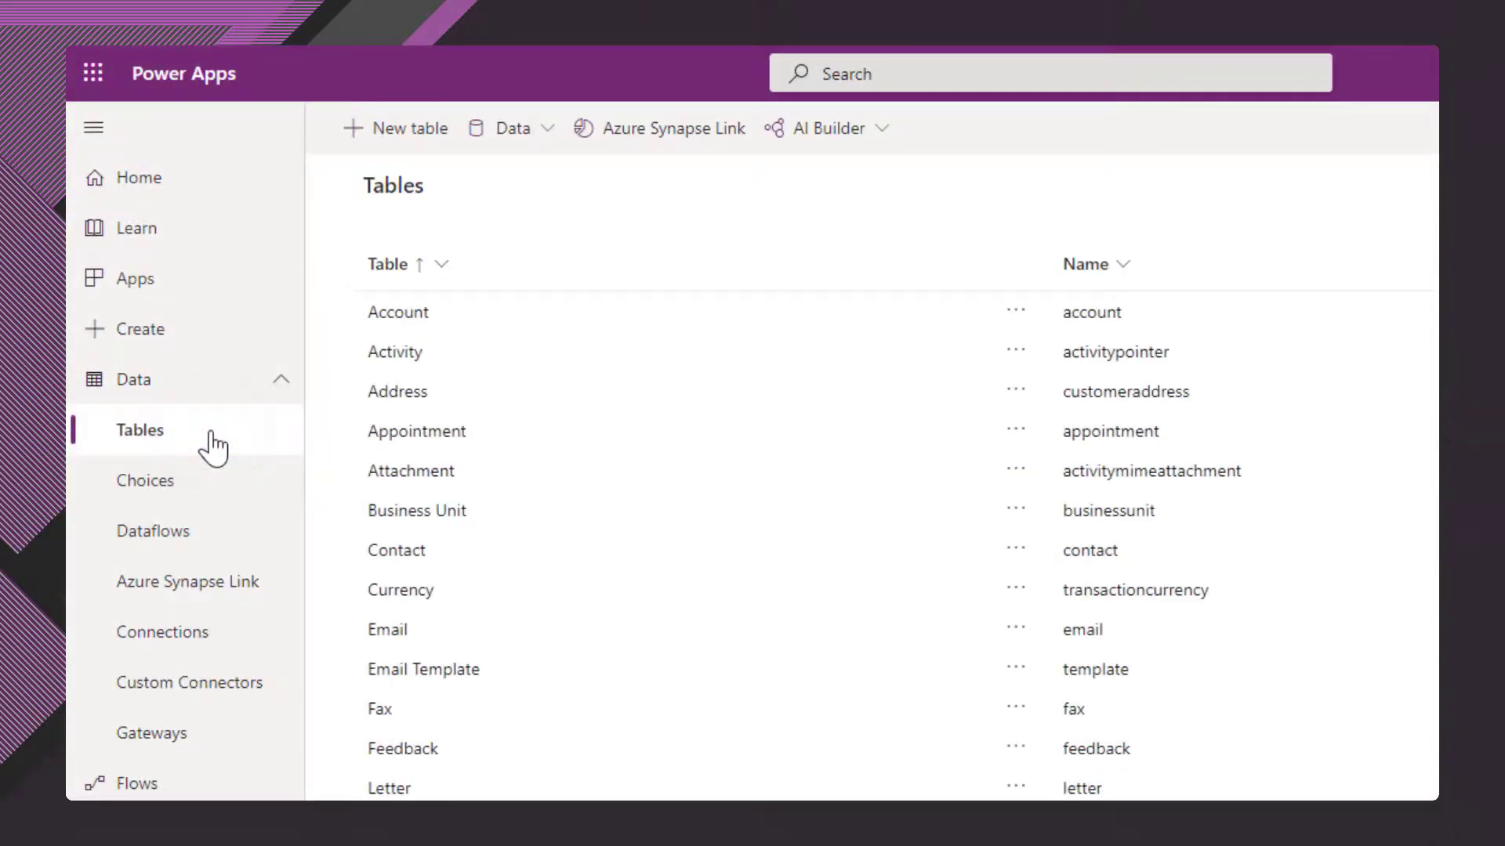
click(395, 550)
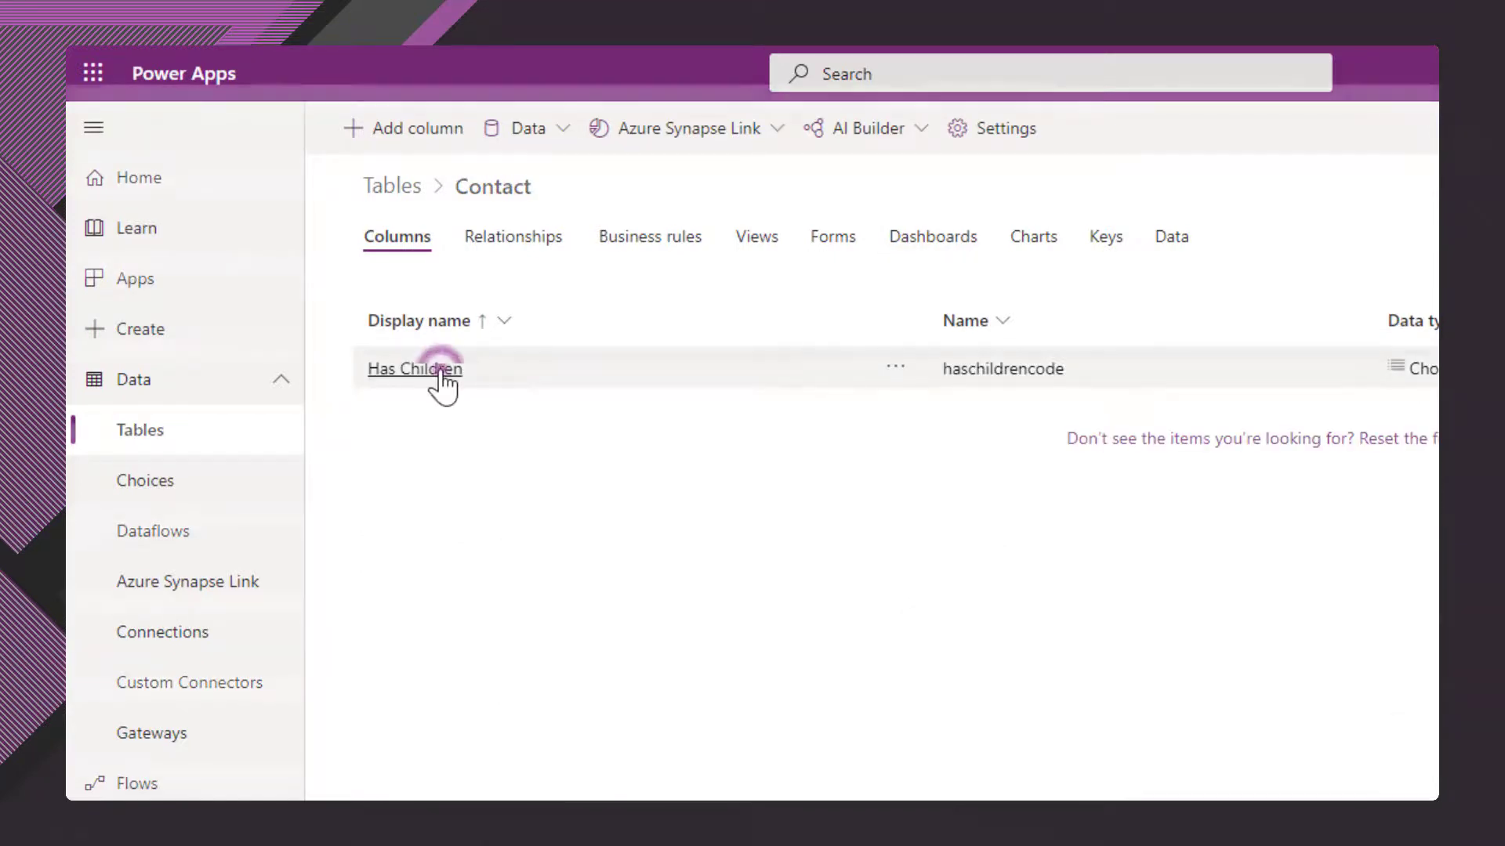
click(413, 368)
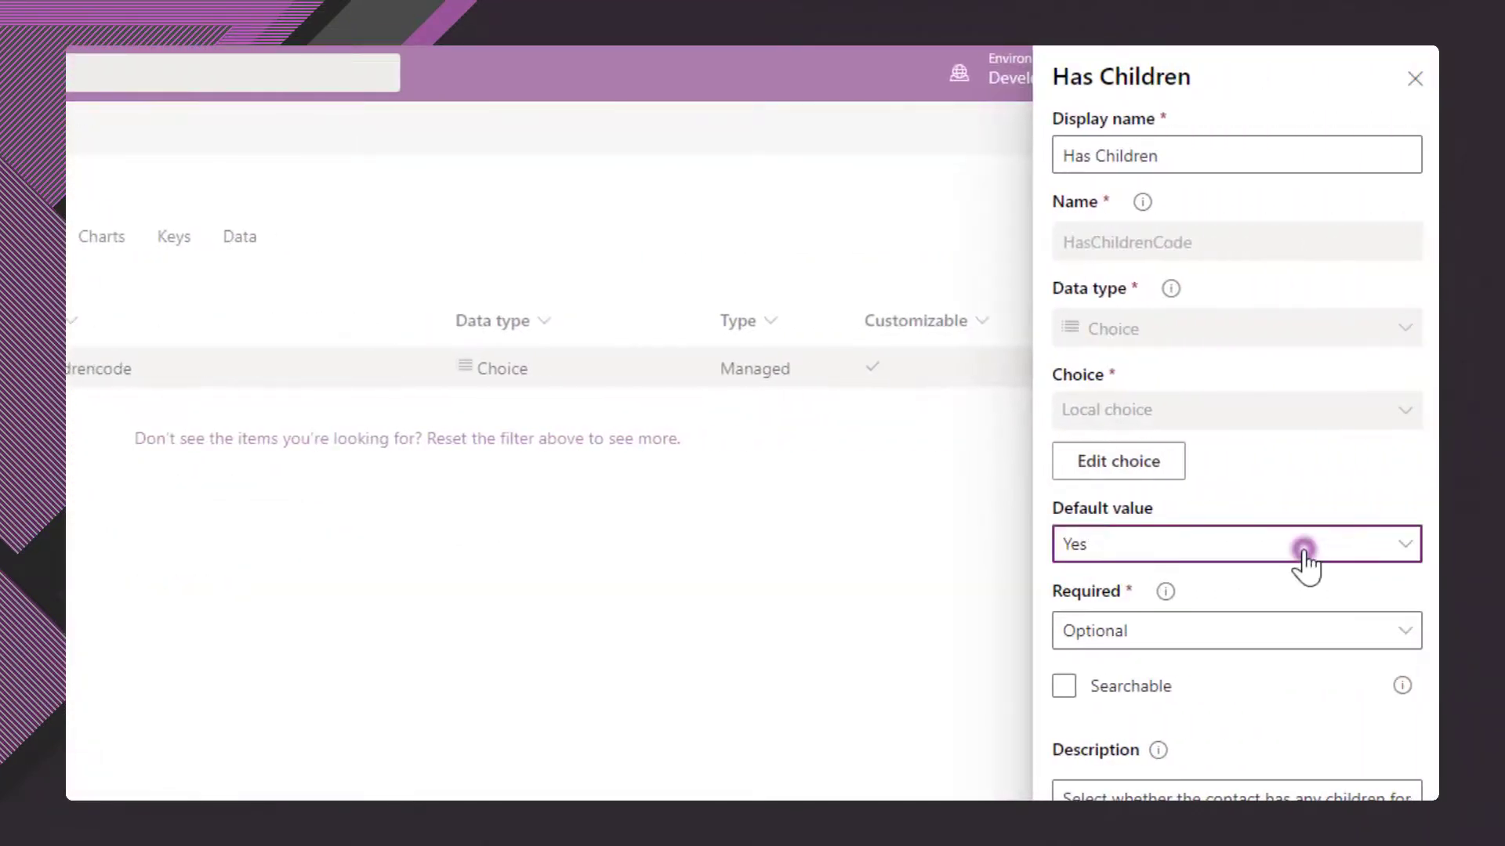